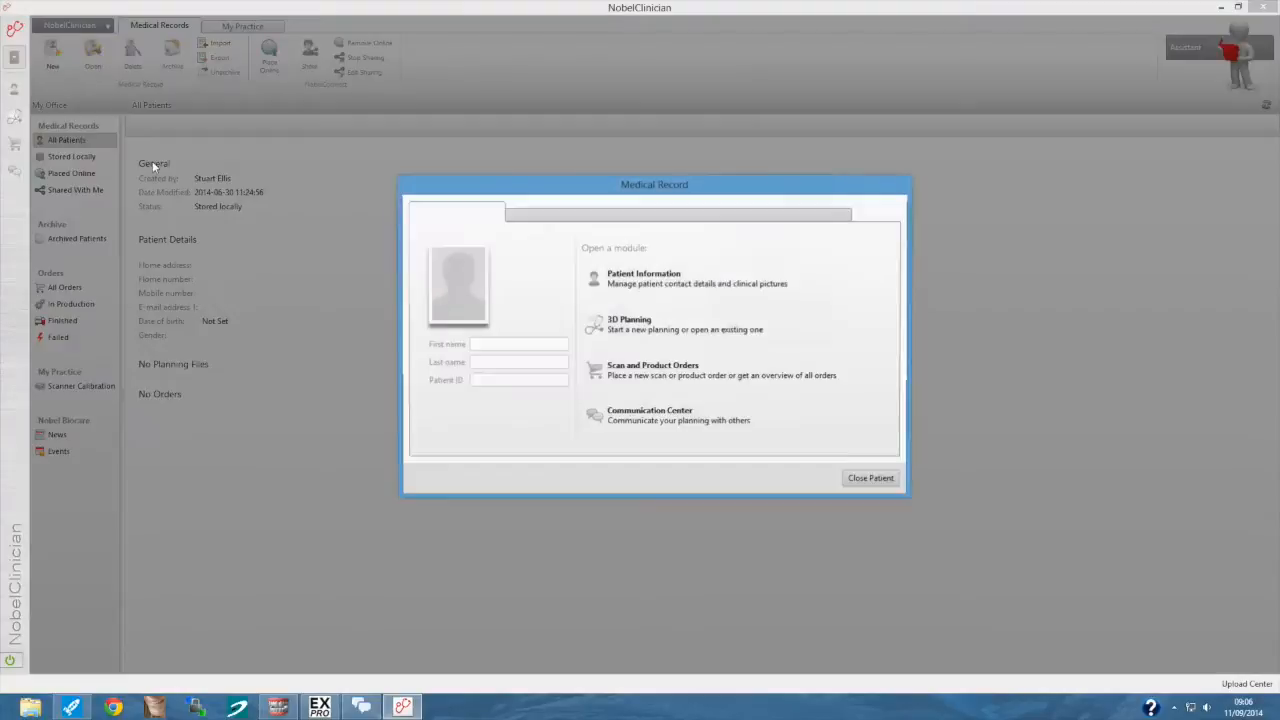
Name the patient, start a new 3D treatment plan, and load the CT scan folder.
left_click(518, 344)
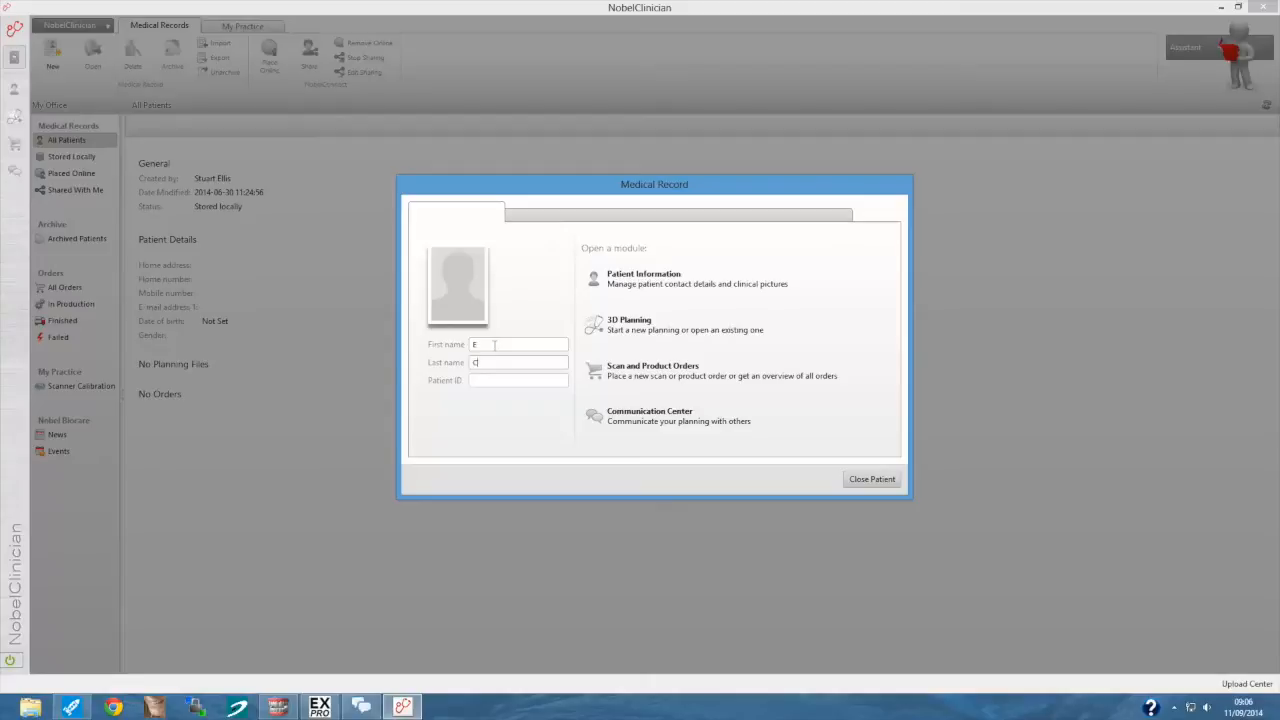
left_click(627, 324)
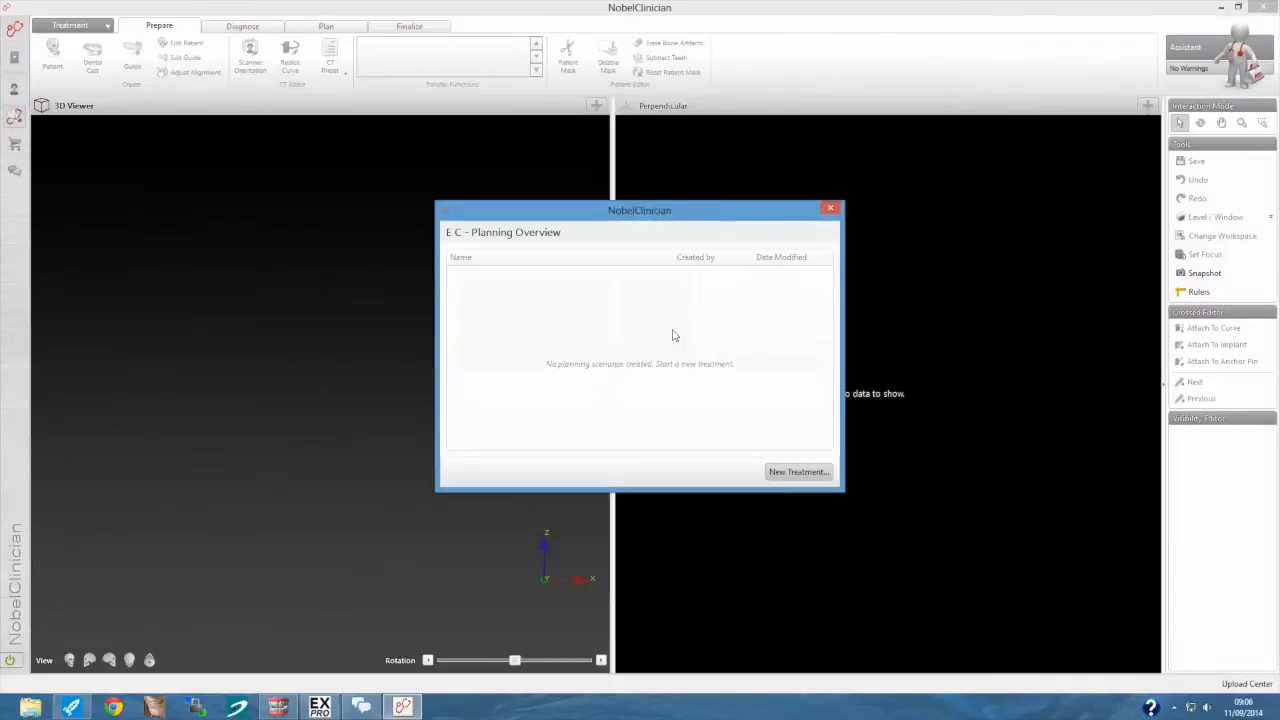
left_click(798, 472)
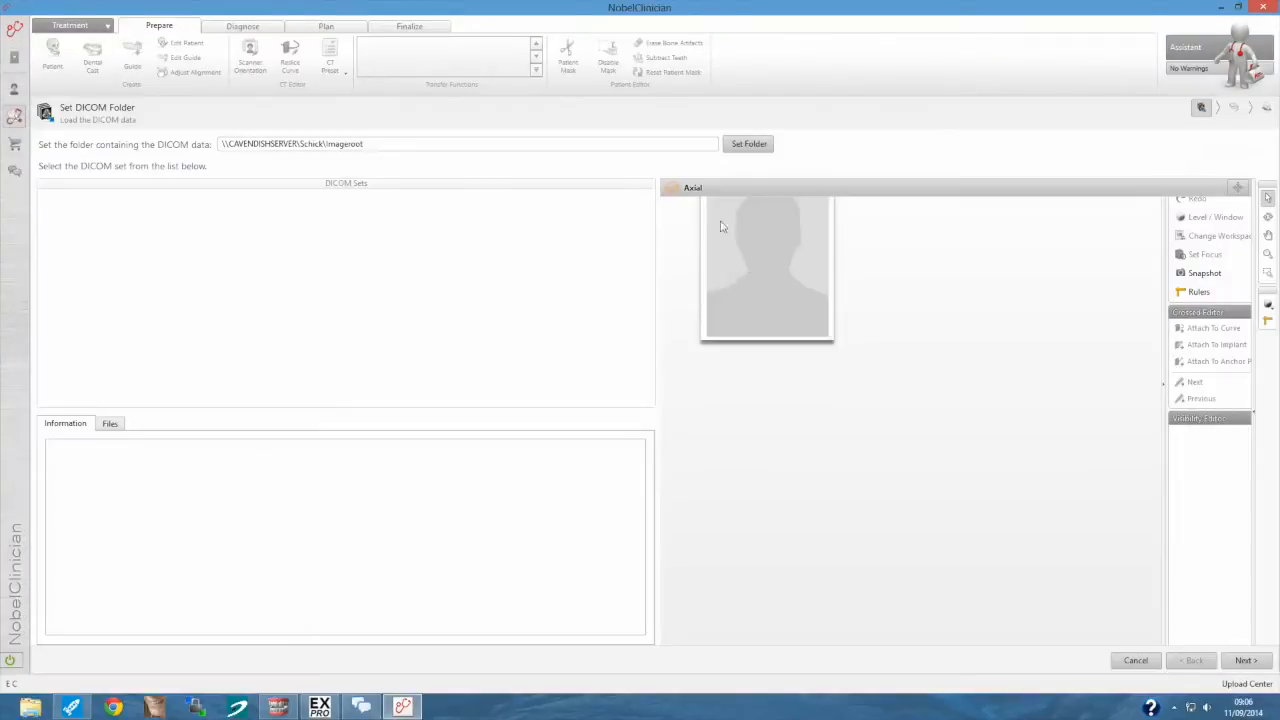
left_click(748, 144)
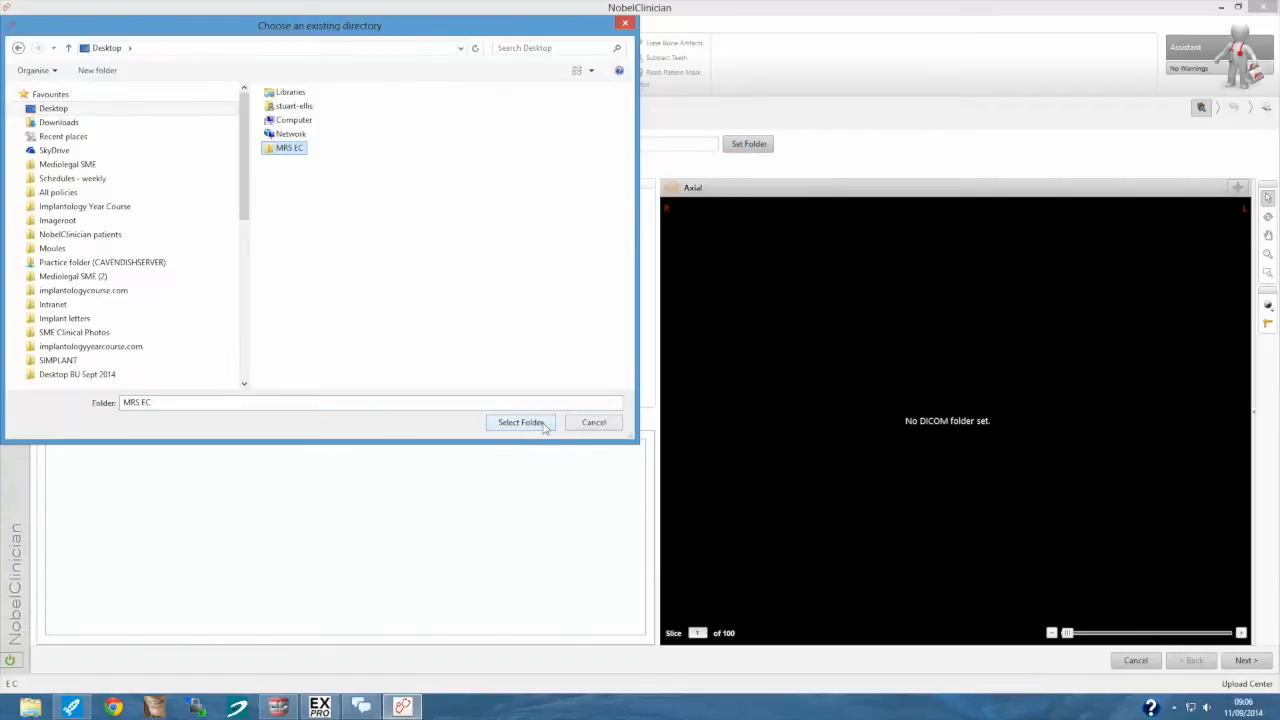
left_click(520, 422)
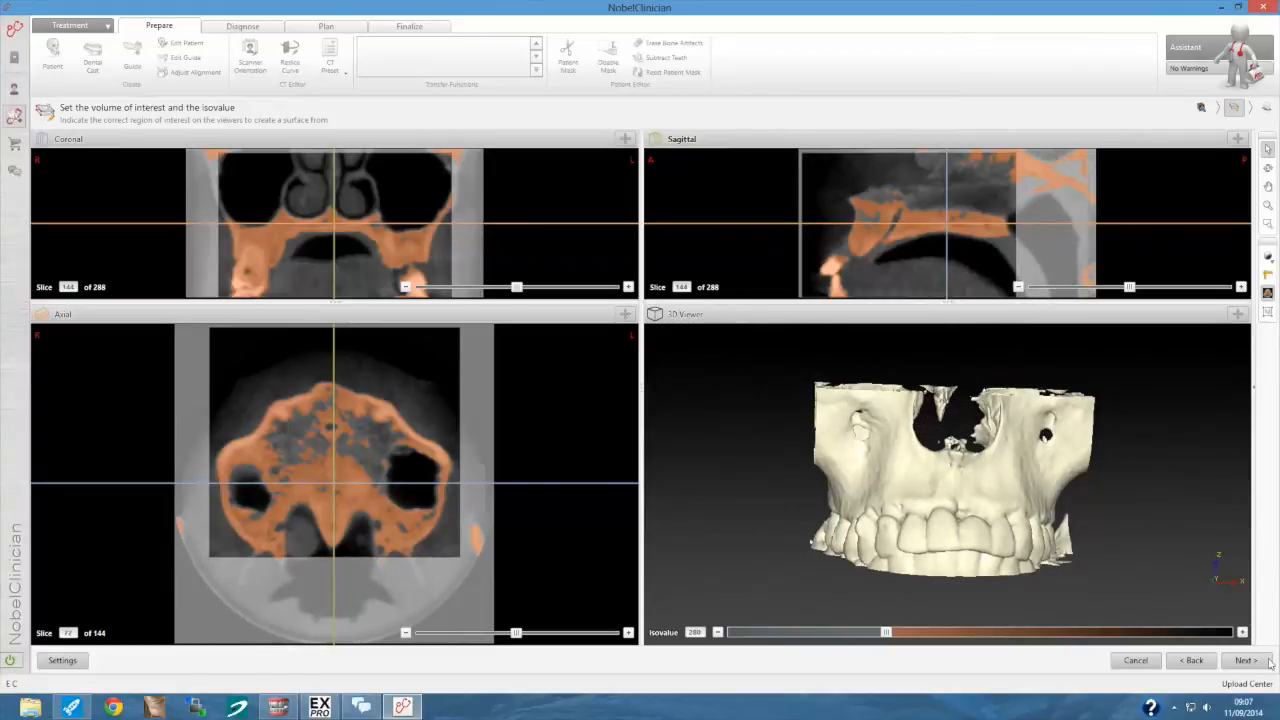
Accept the bone surface, orbit to the scatter, and cut it away from the model.
left_click(1251, 660)
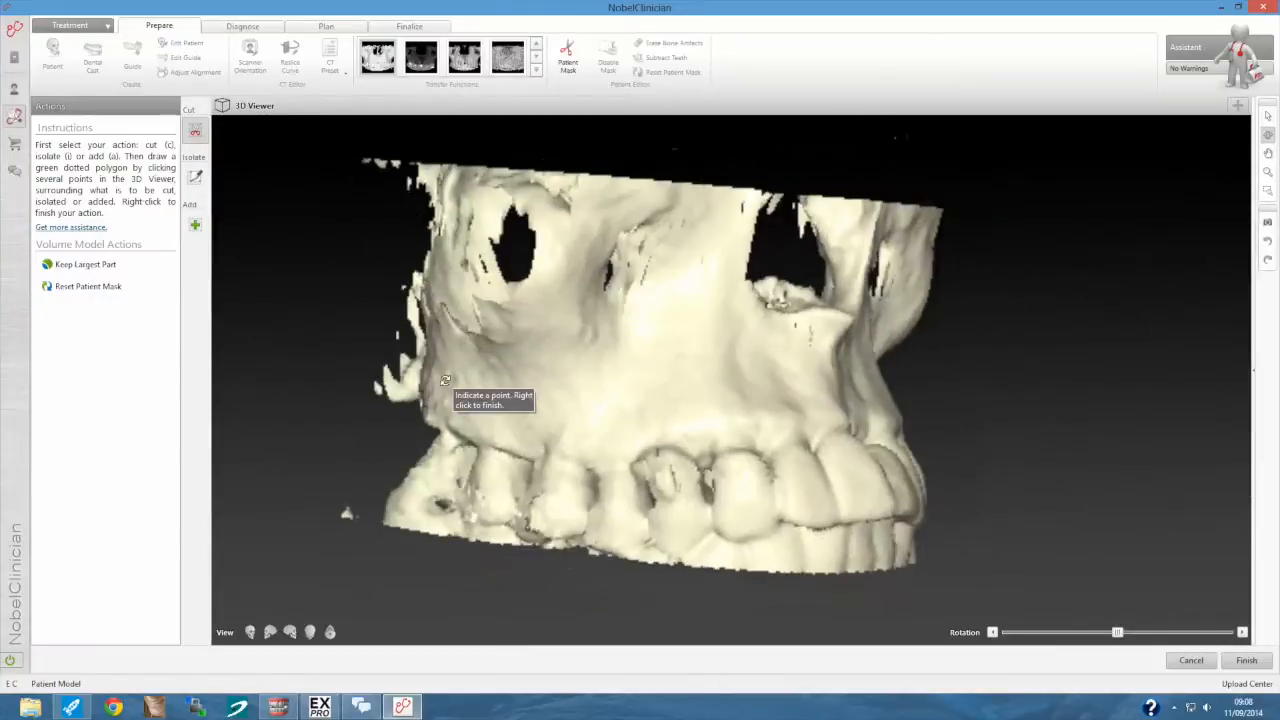
left_click_drag(446, 380, 718, 358)
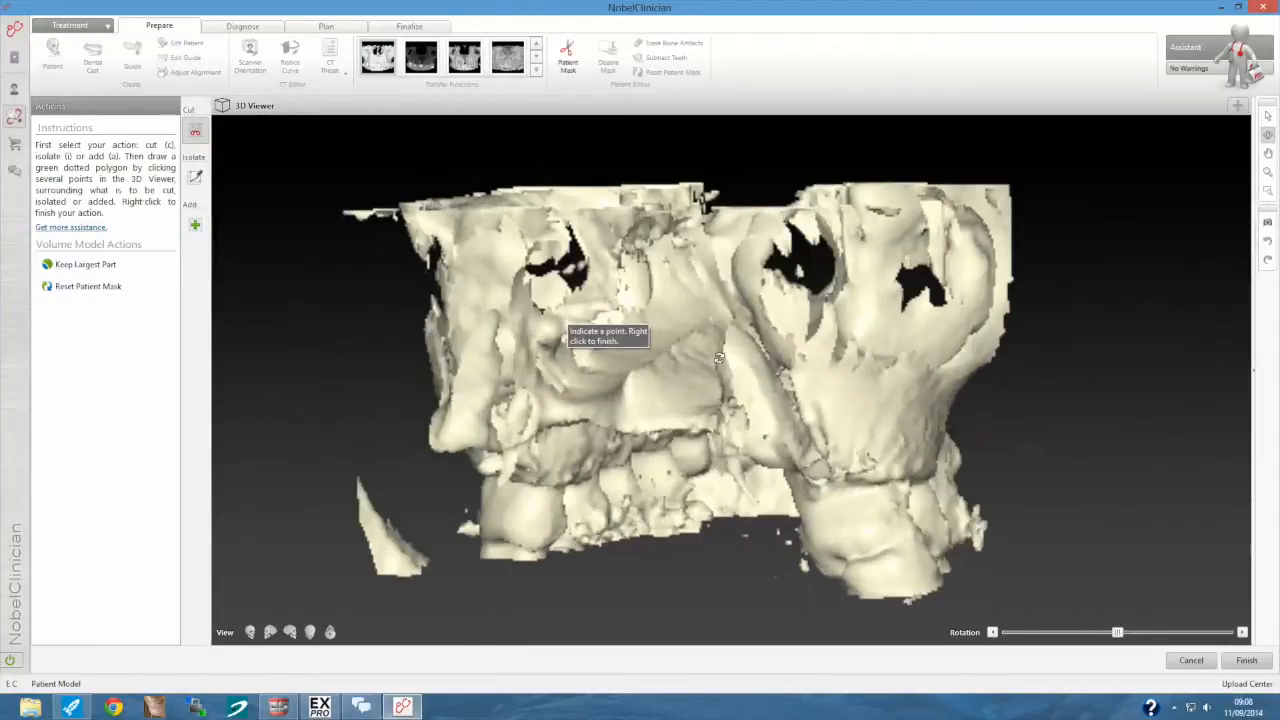
left_click_drag(700, 350, 830, 400)
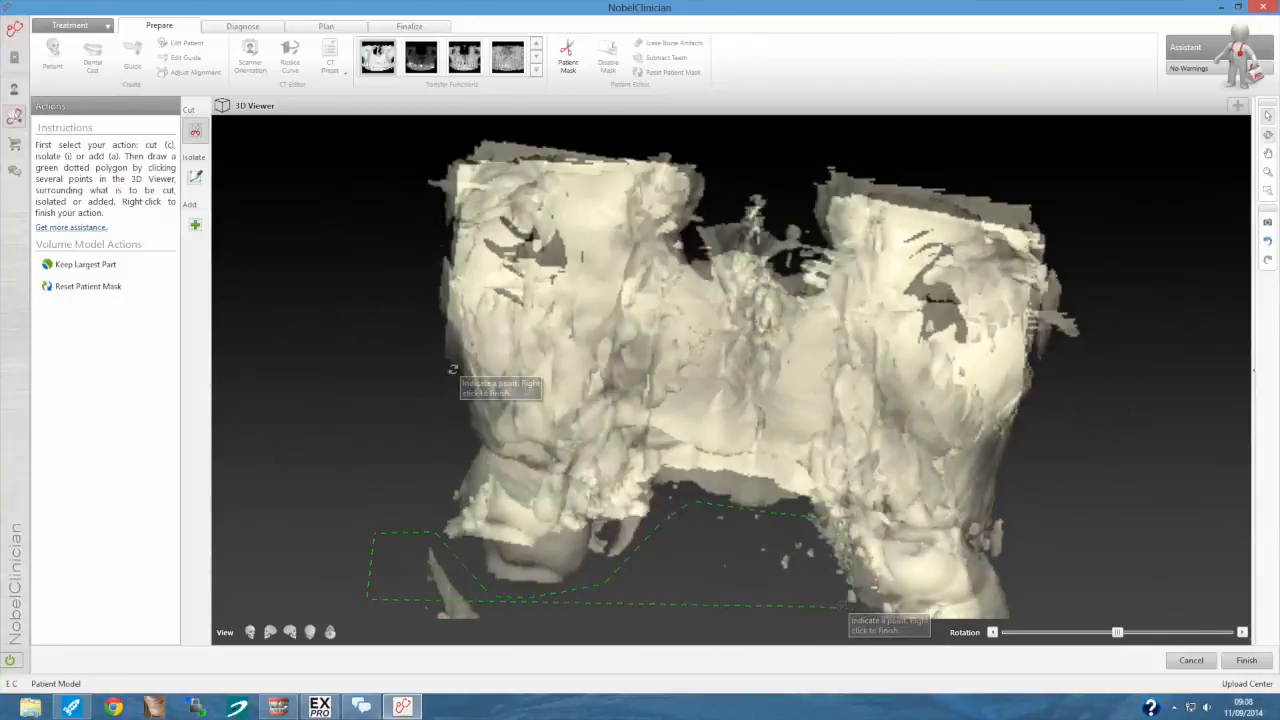
left_click(1251, 660)
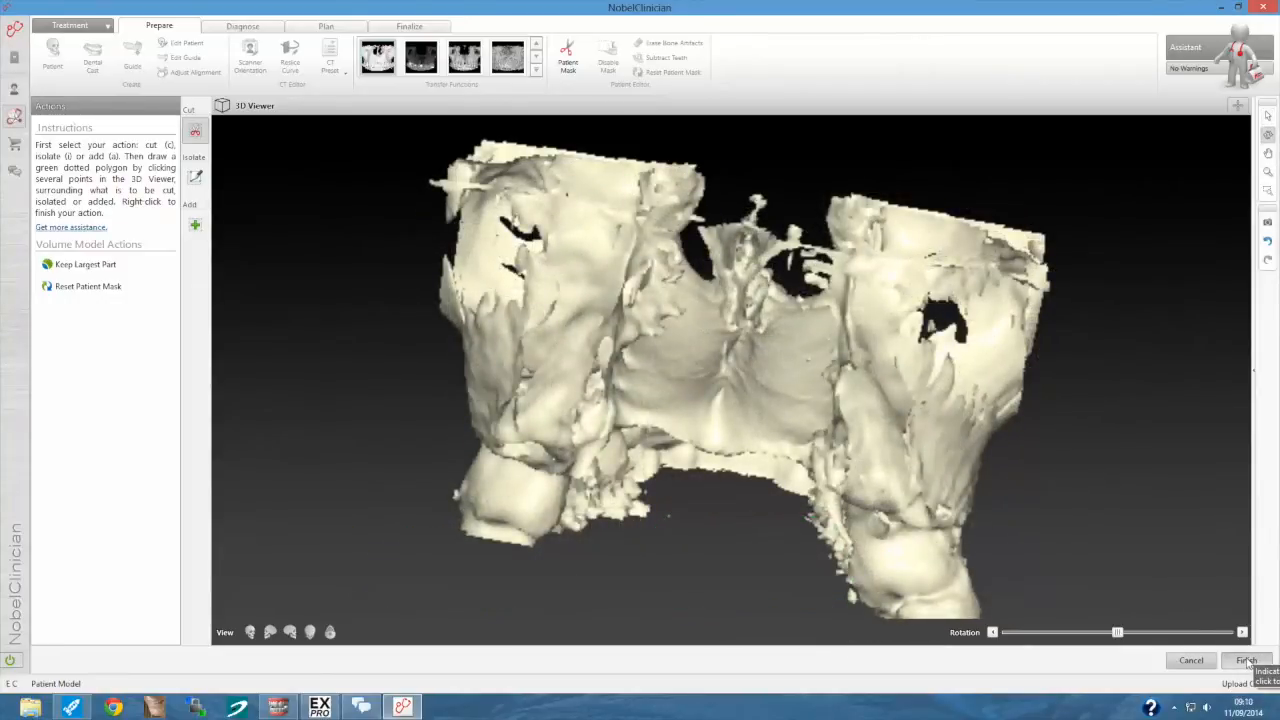
Close the Patient Mask editor and orbit the trimmed upper jaw beside the CT slice.
left_click(1251, 659)
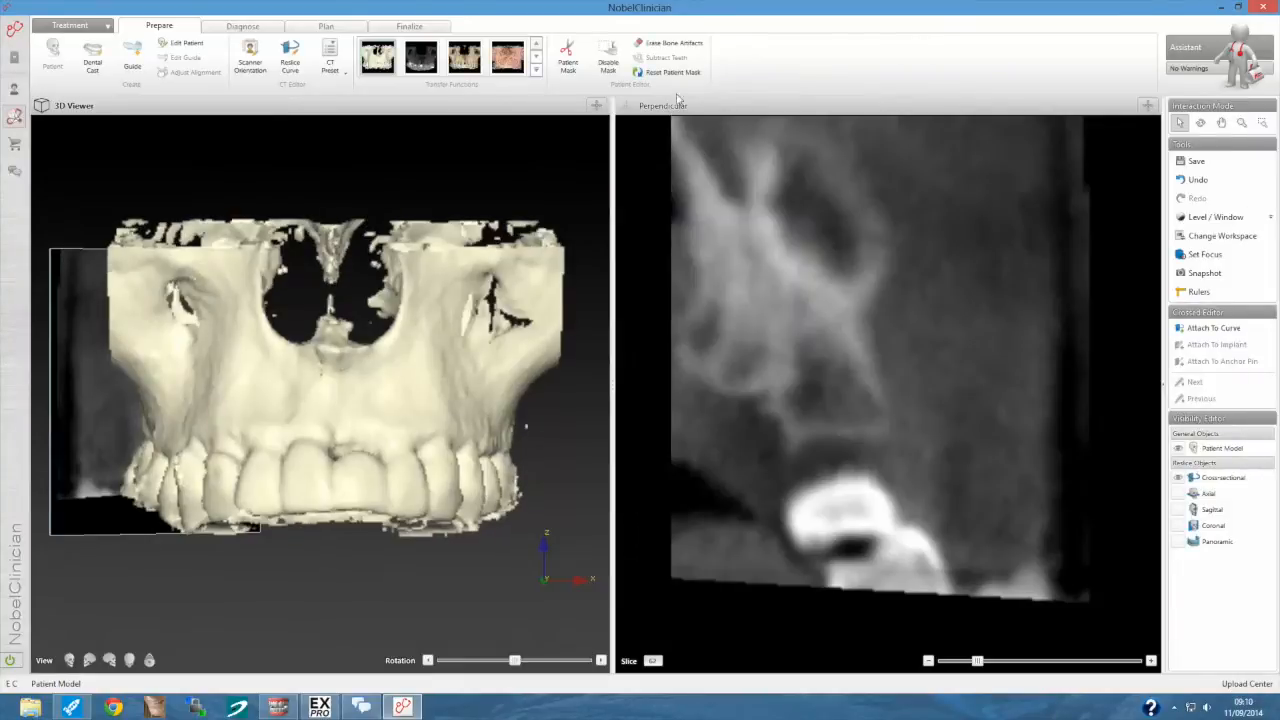
left_click(674, 42)
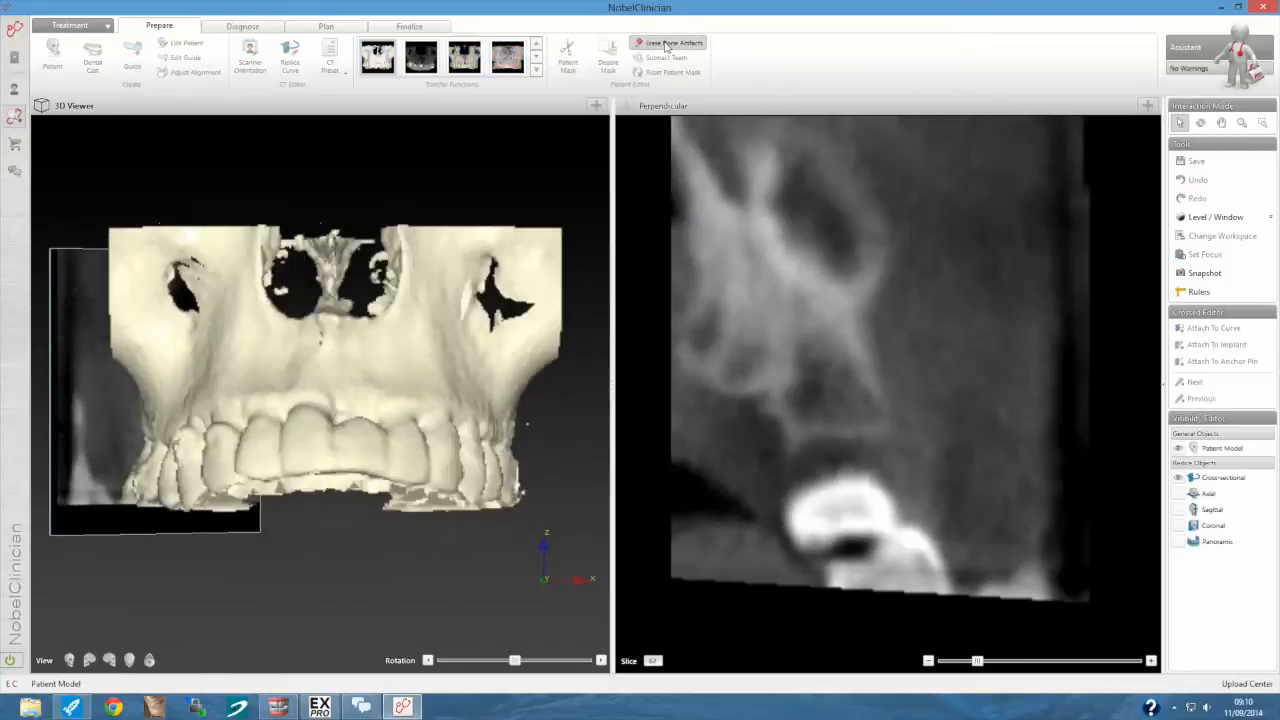
left_click(669, 43)
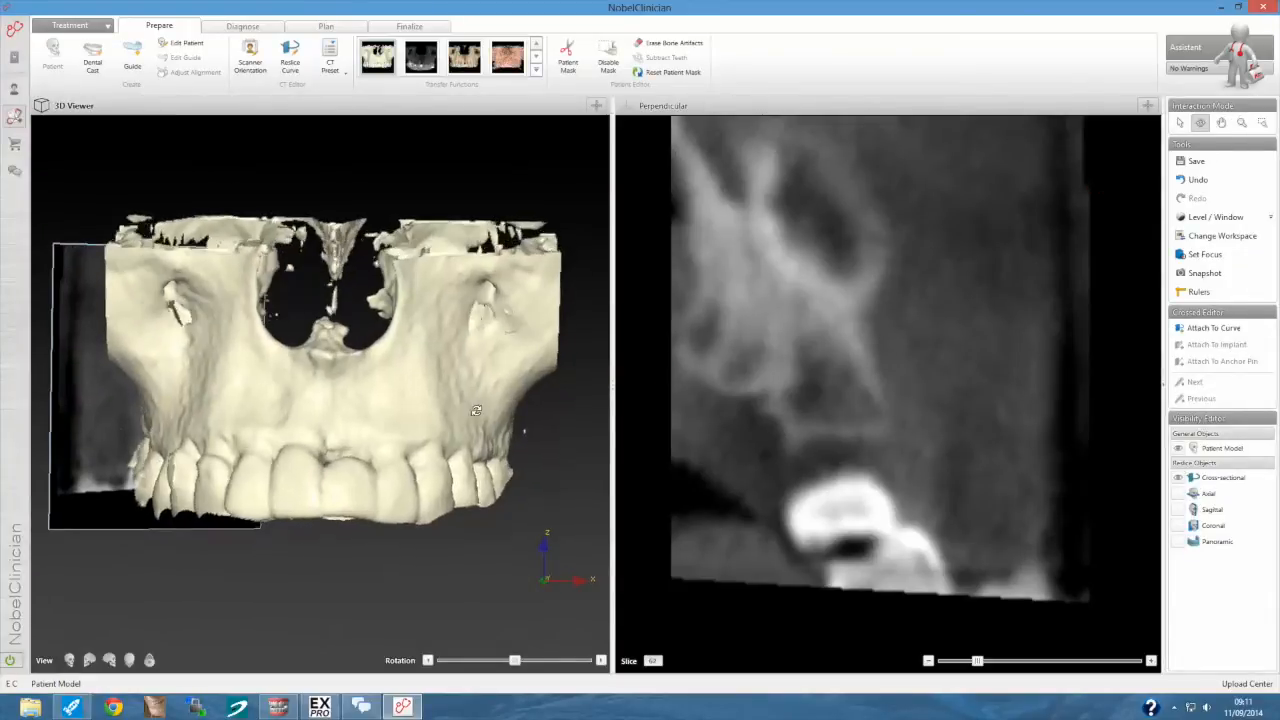
left_click_drag(475, 410, 235, 377)
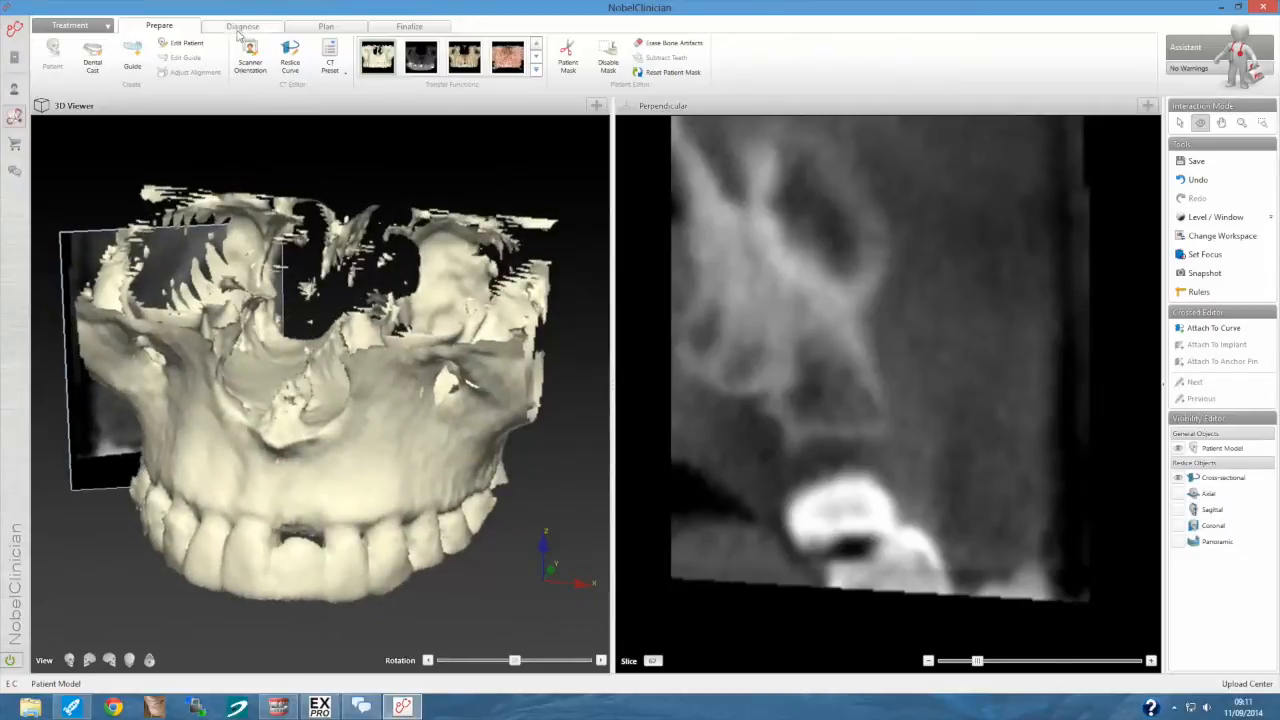
Create a tooth object for 21, mark its region, and update the 3D preview.
left_click(254, 26)
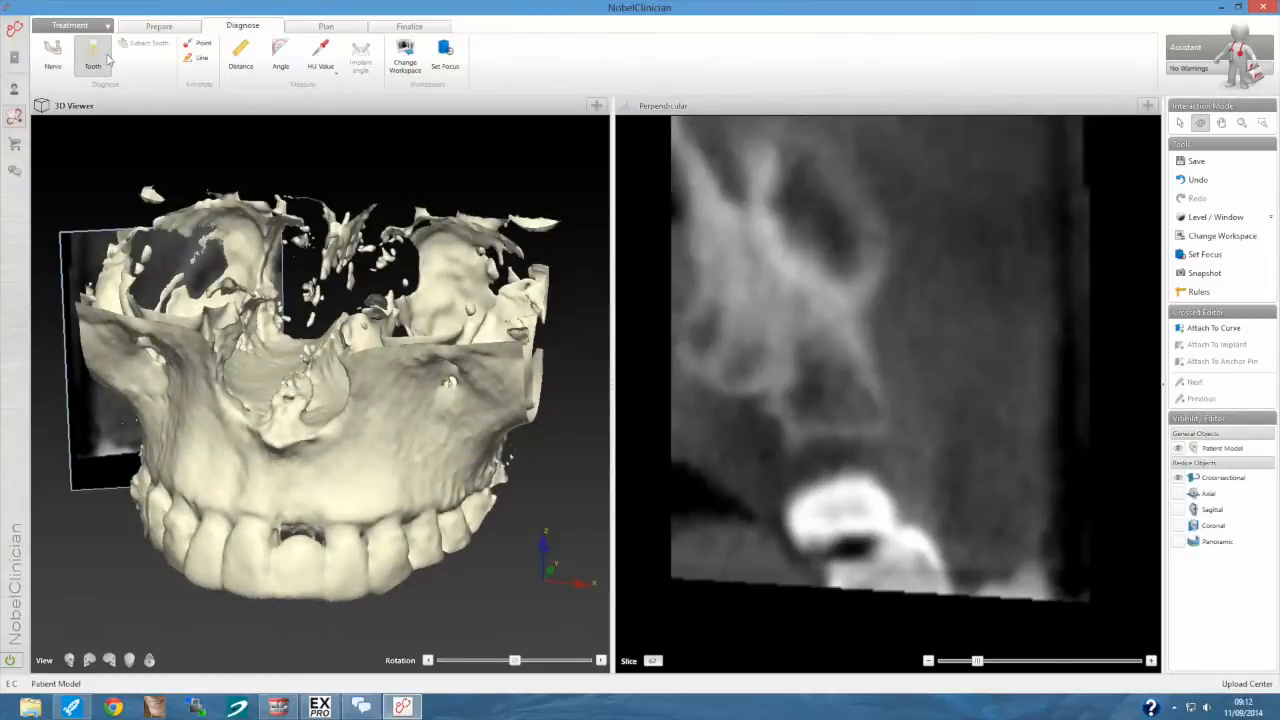
left_click(92, 55)
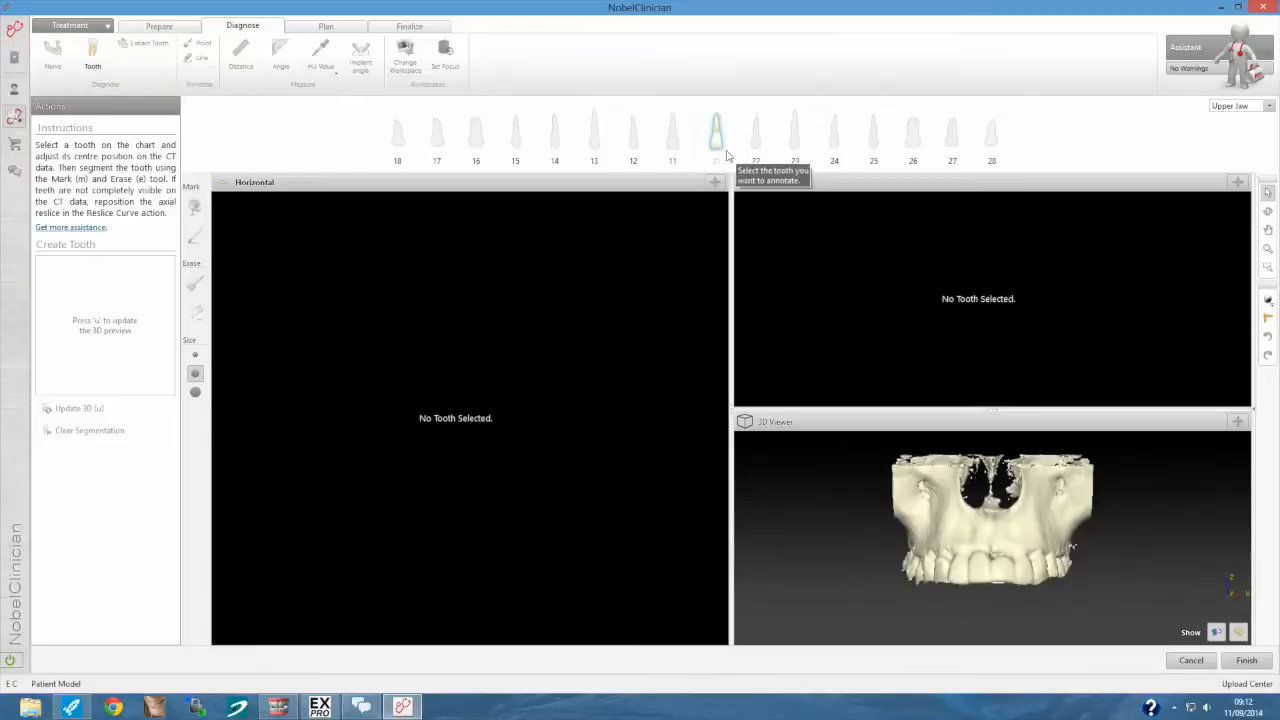
left_click(717, 133)
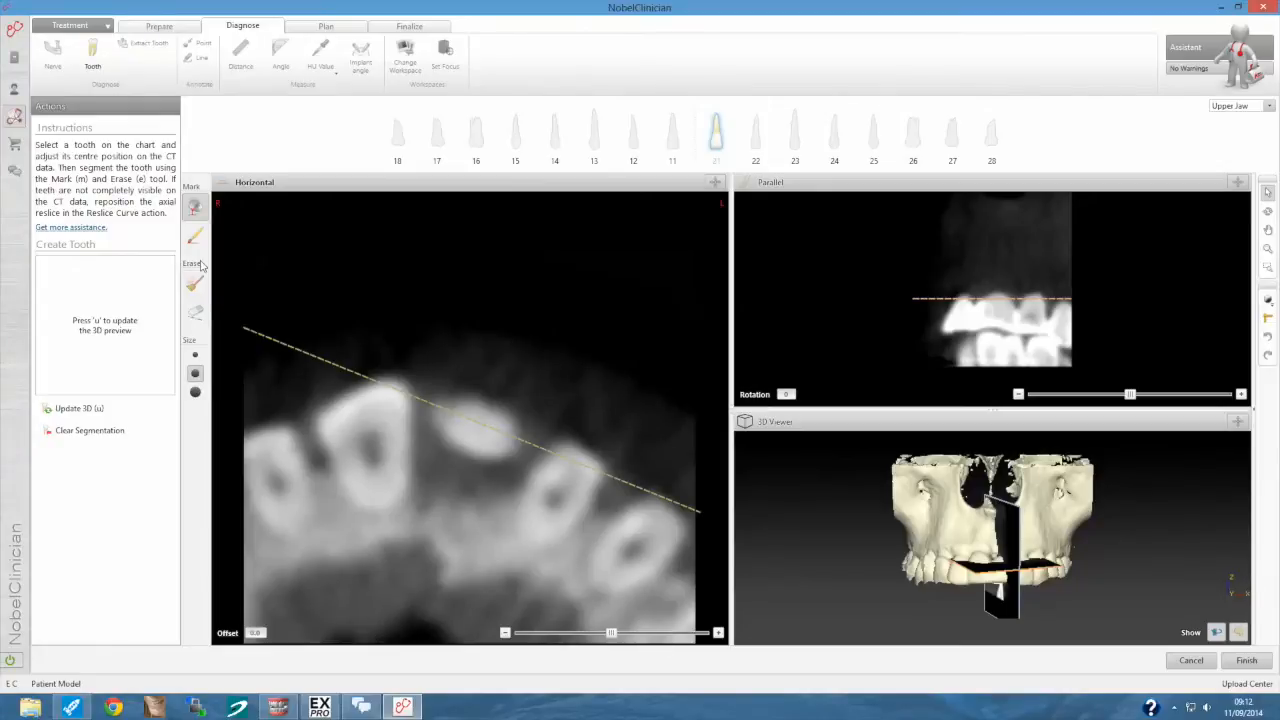
left_click(475, 430)
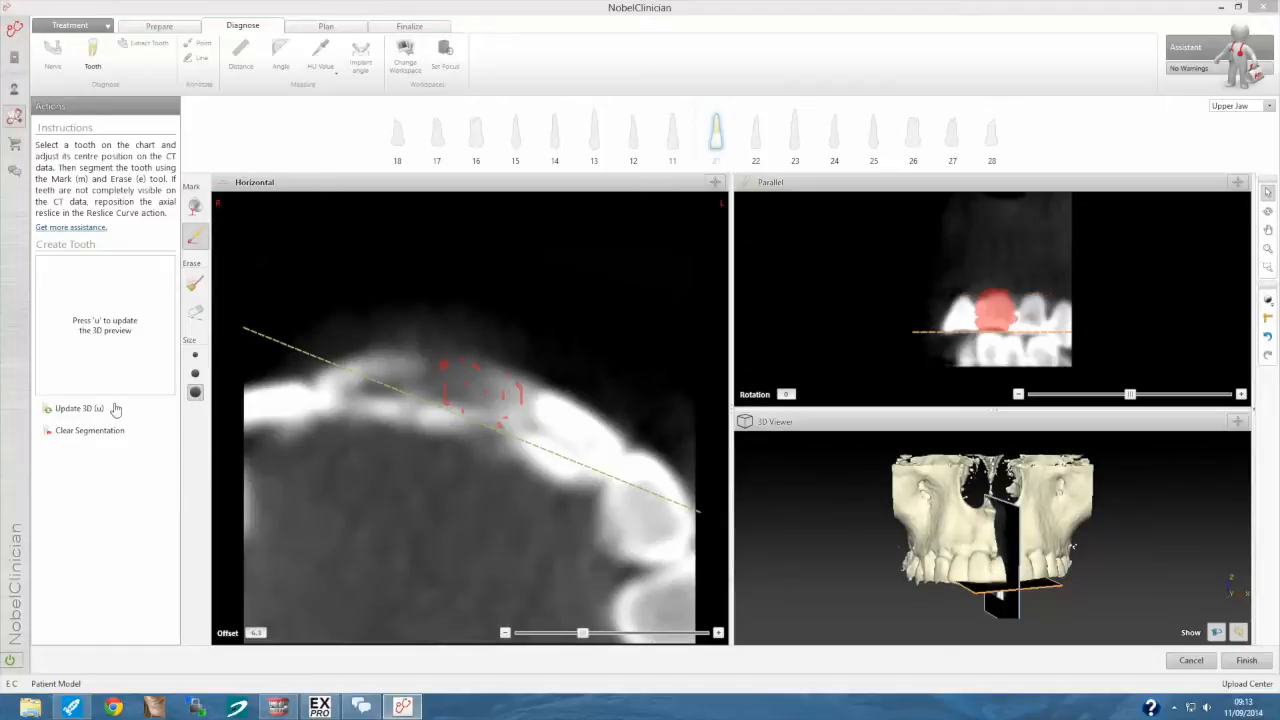
left_click(74, 409)
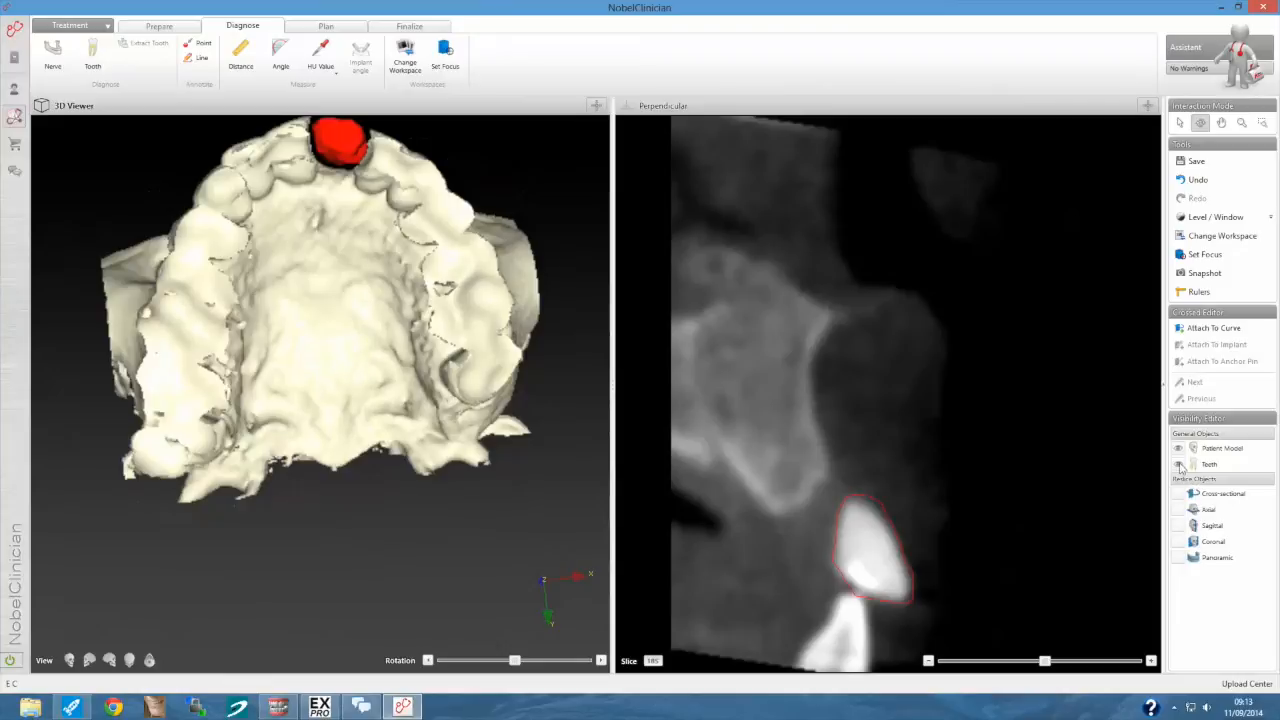
left_click_drag(320, 300, 320, 400)
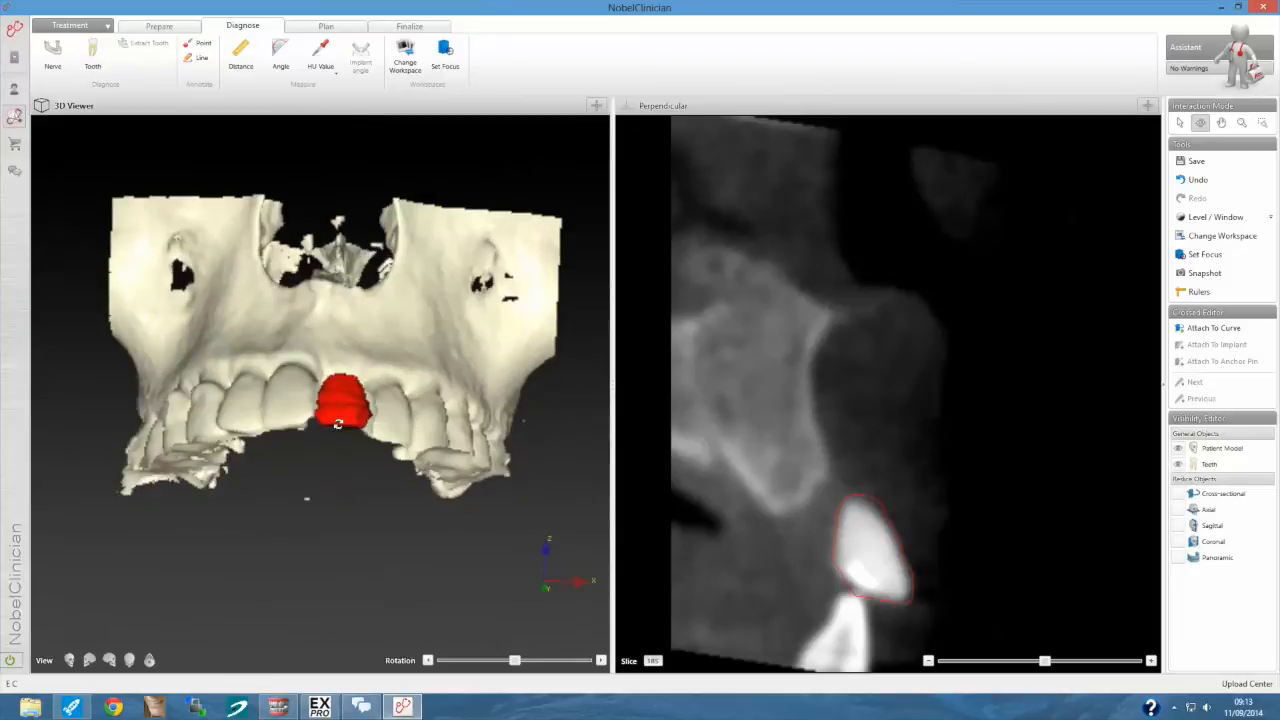
left_click(159, 24)
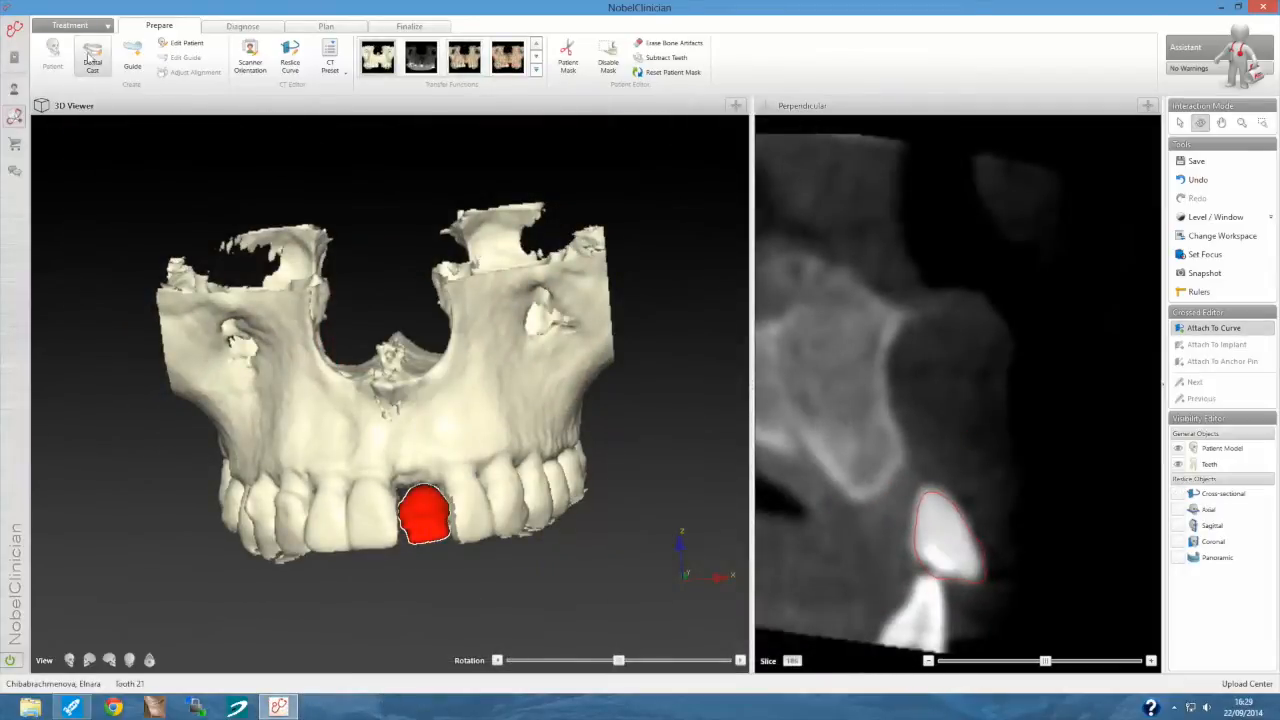
Load the dental cast with the Dental Cast and Wax-up order and accept the Smart Fusion alignment.
left_click(94, 58)
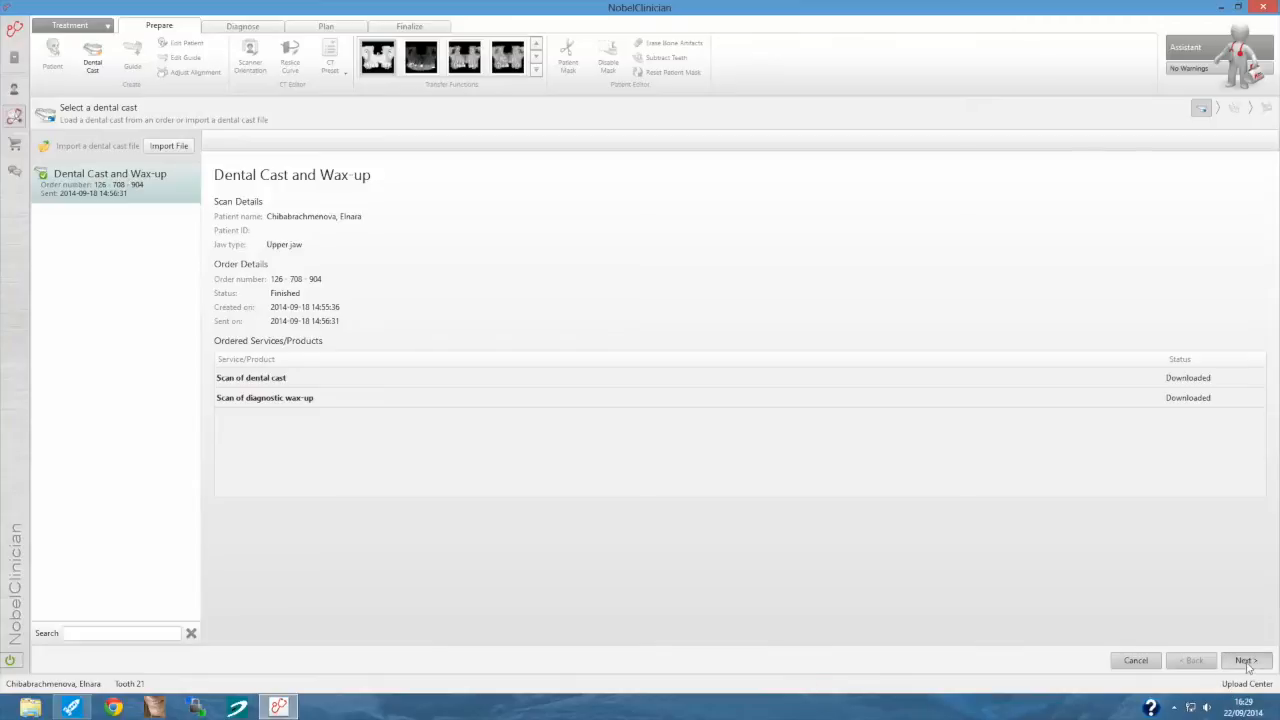
left_click(1249, 660)
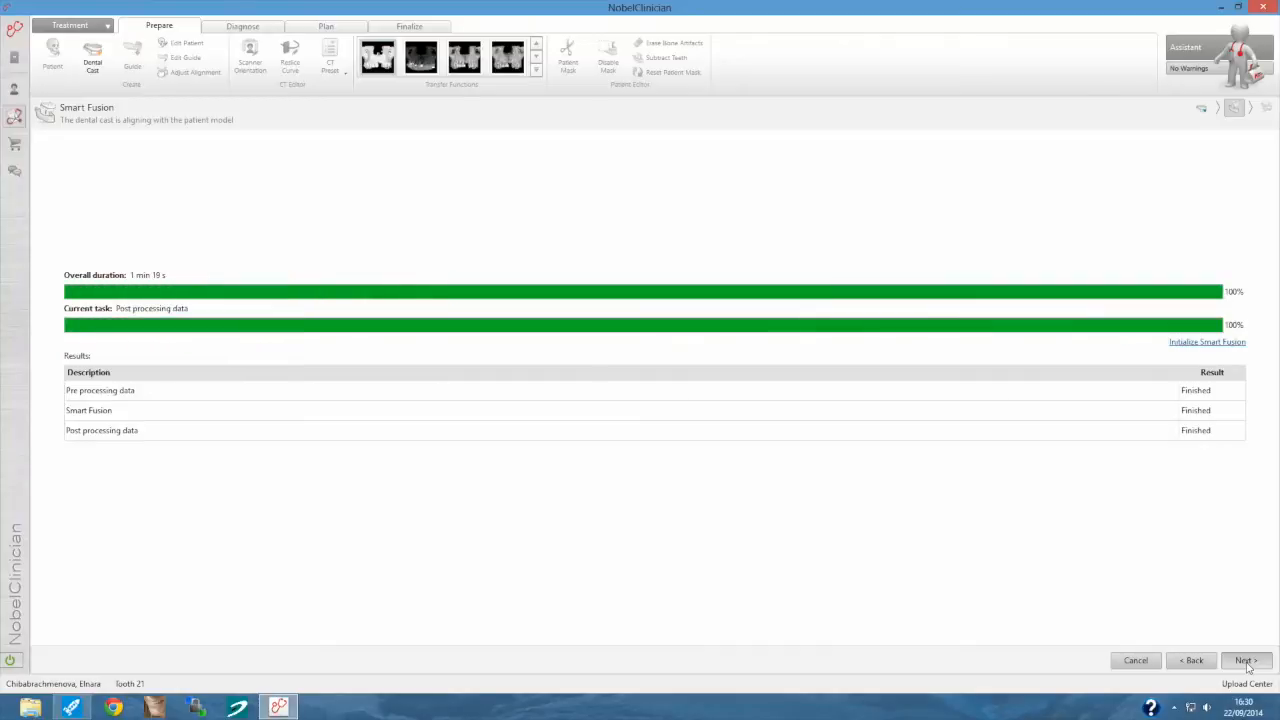
left_click(1247, 660)
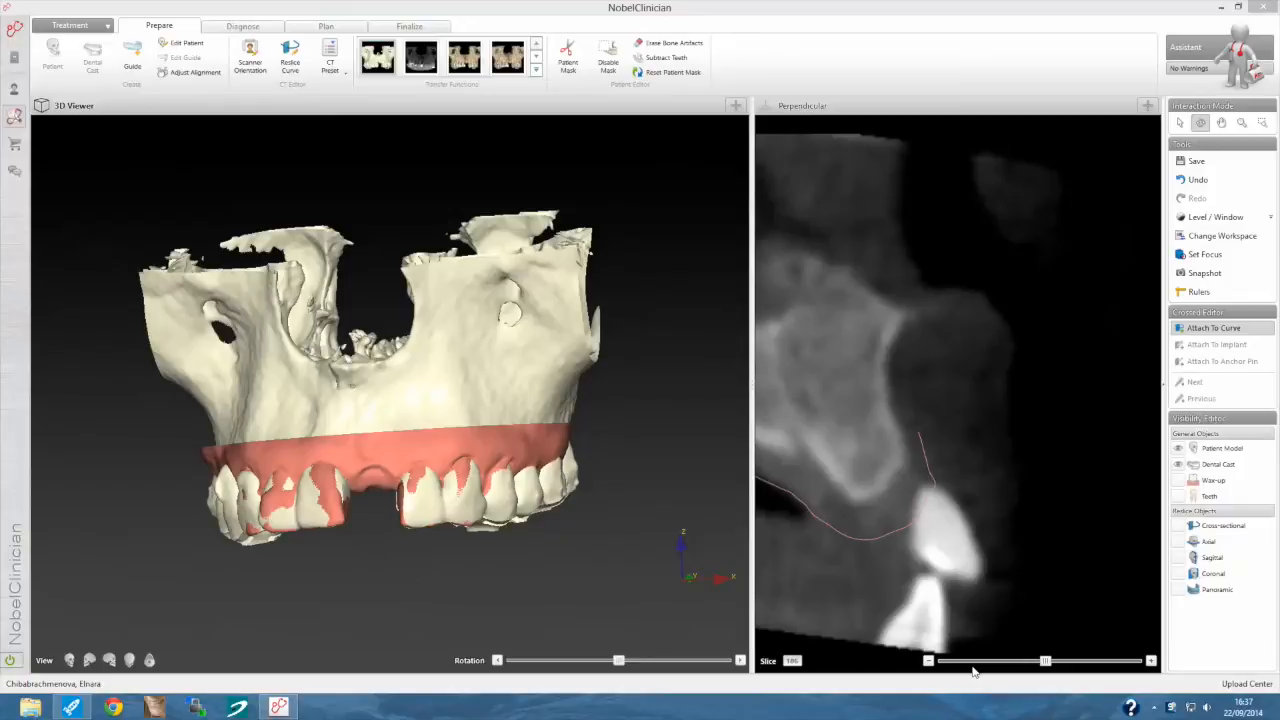
mouse_move(403, 403)
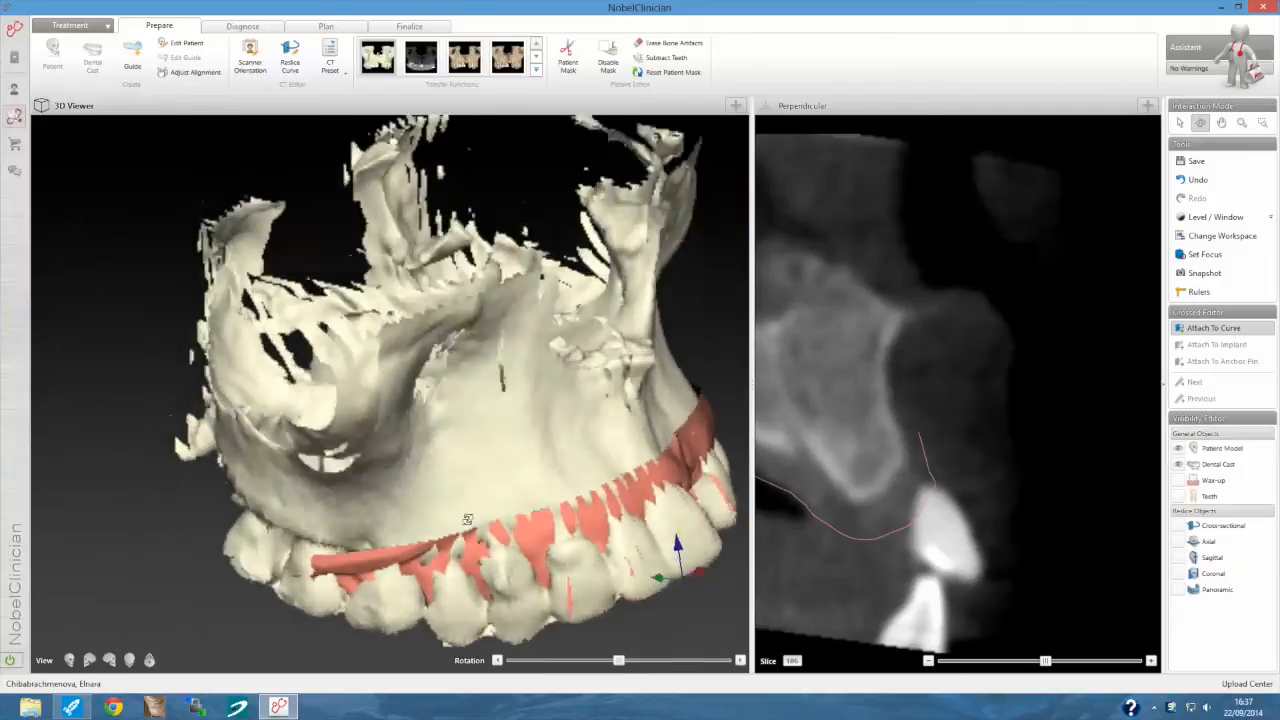
Orbit the model to inspect the fitted dental cast.
left_click_drag(467, 517, 600, 366)
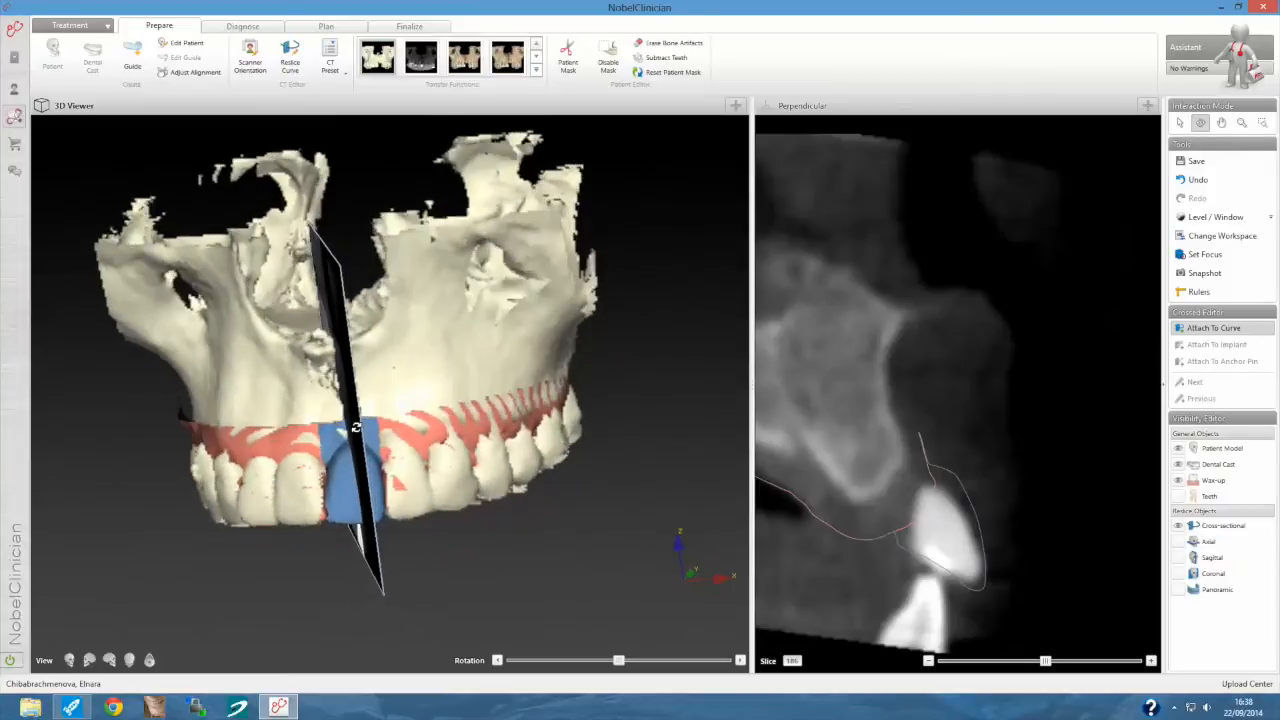
Orbit the model down to an occlusal view of the dental arch.
left_click_drag(356, 427, 336, 570)
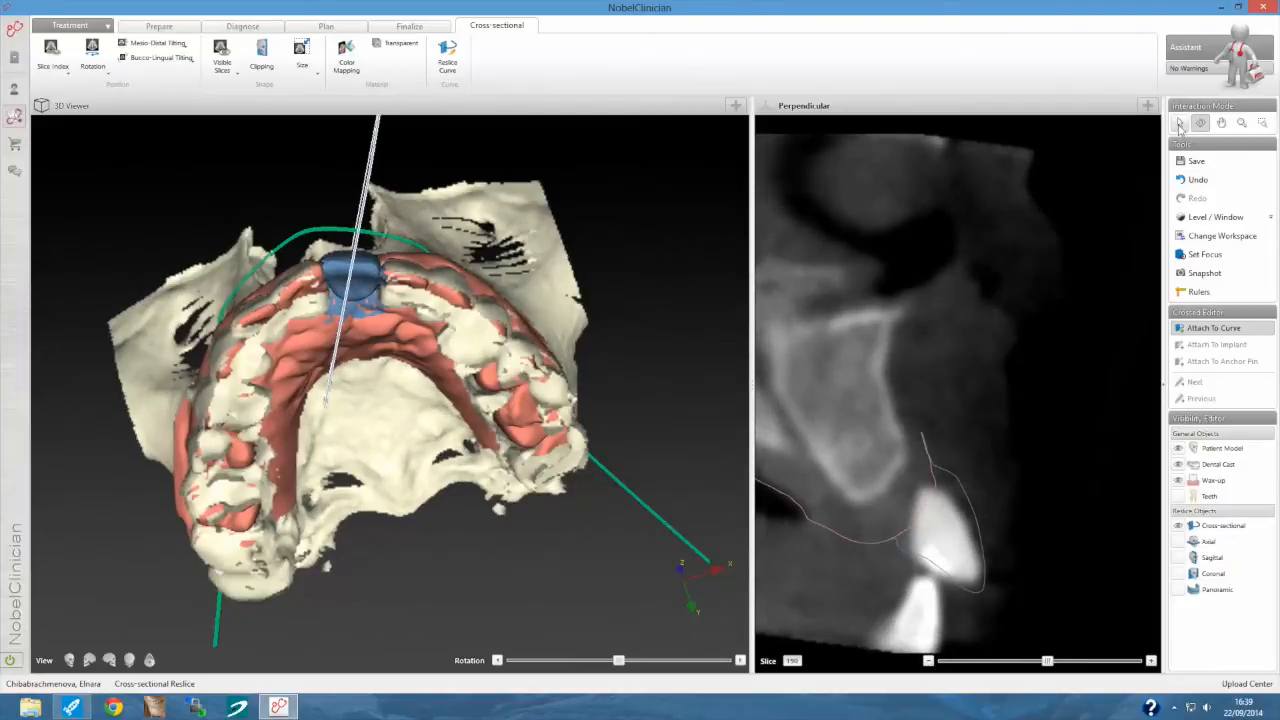
Adjust the cross-sectional slice rotation, reorient the jaw, and return to the Prepare tools.
left_click(160, 25)
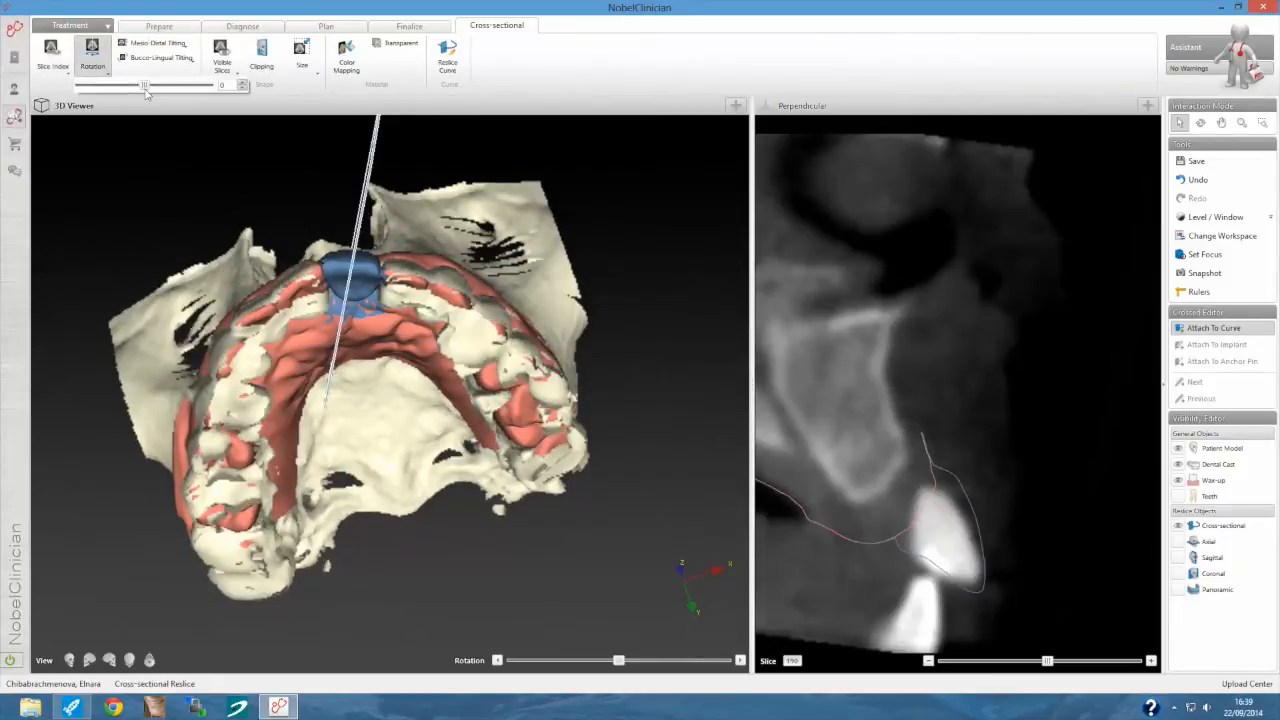
left_click_drag(146, 84, 135, 84)
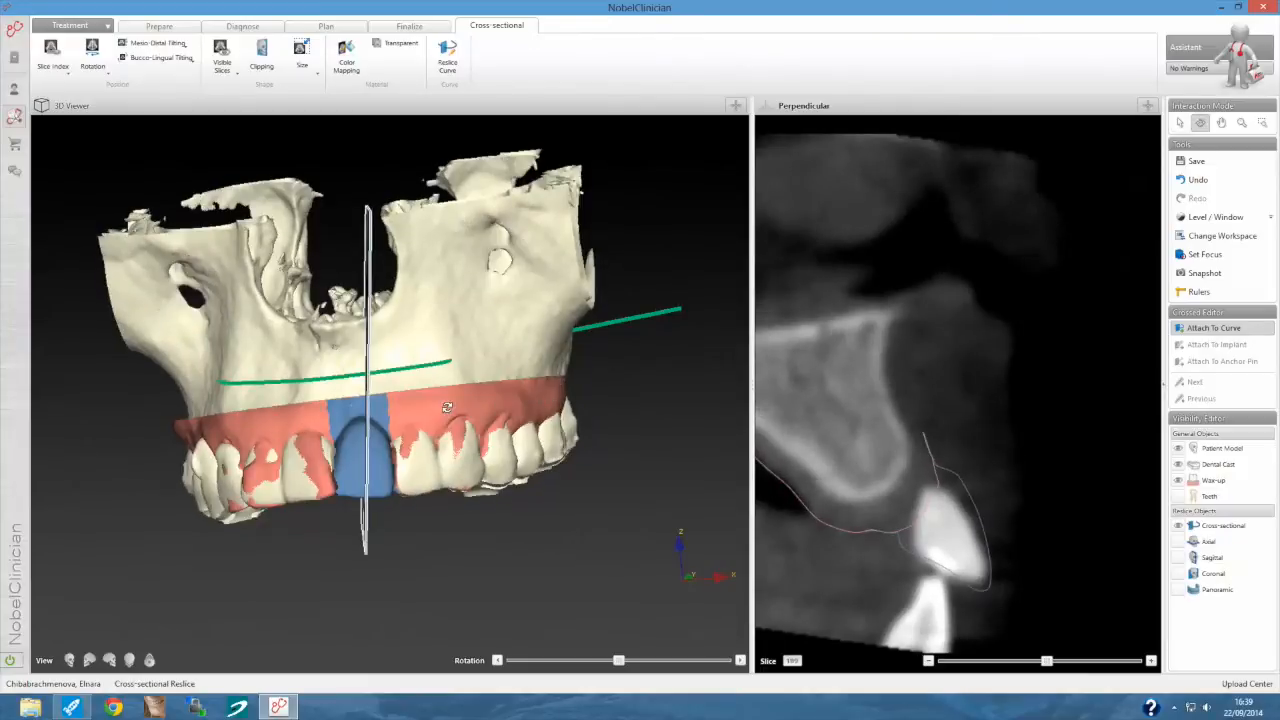
left_click_drag(447, 406, 363, 467)
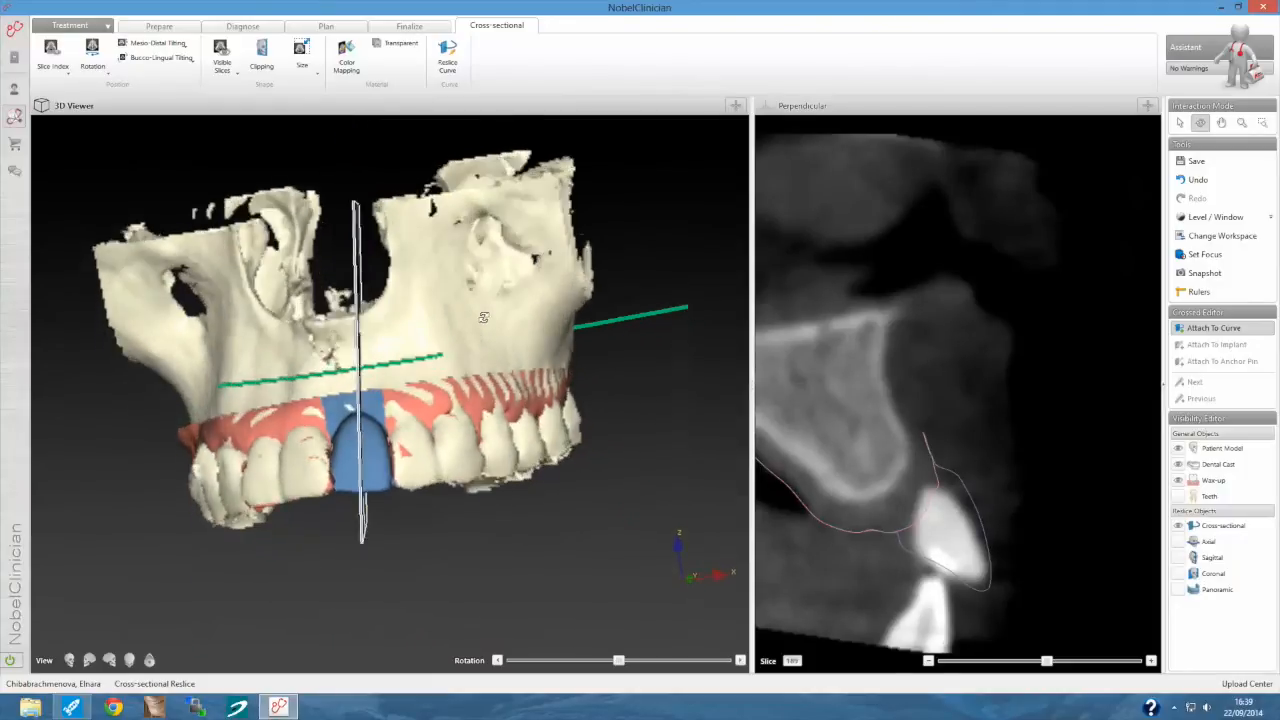
left_click(241, 25)
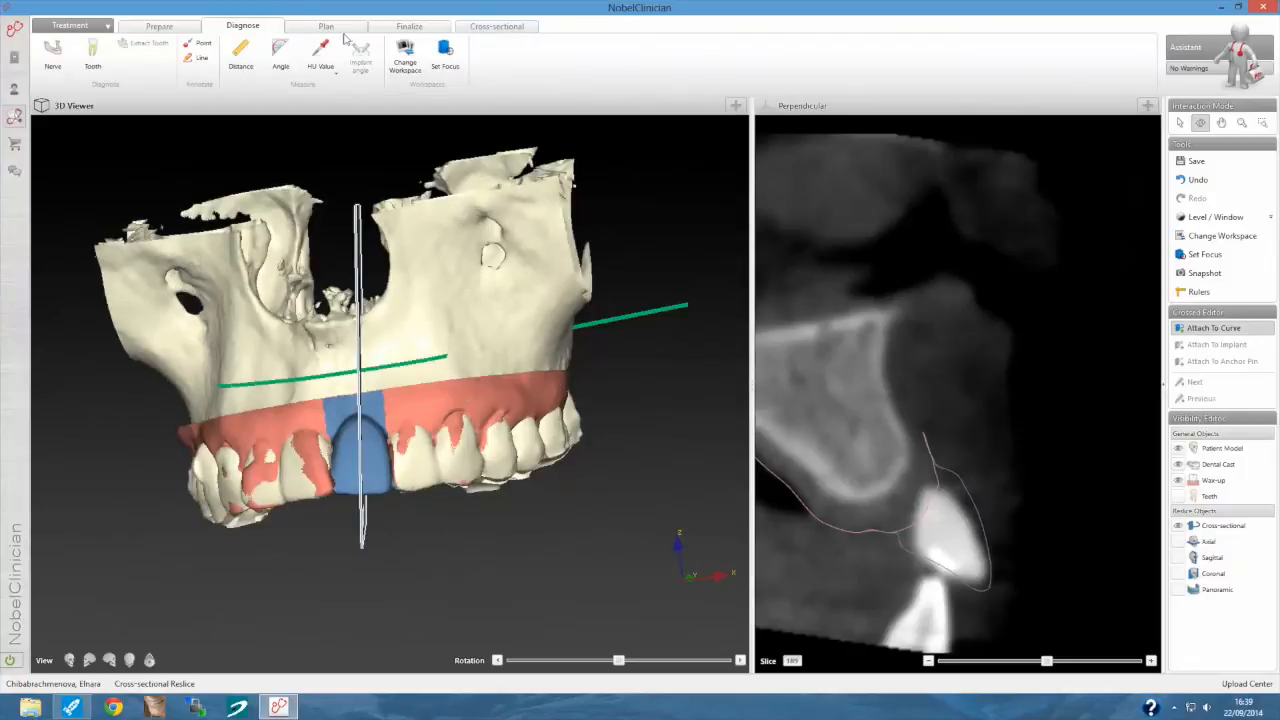
left_click(157, 25)
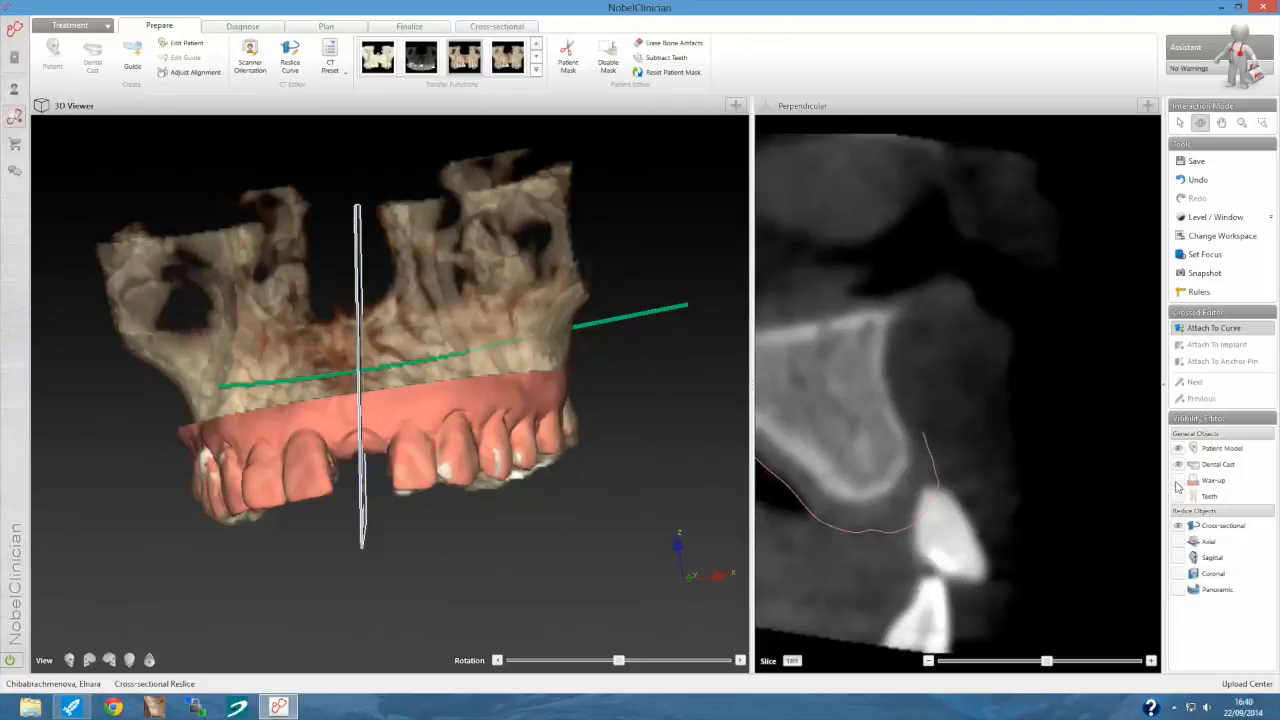
Show the wax-up again and place a NobelReplace Conical Connection NP 3.5x13 mm implant.
left_click(325, 26)
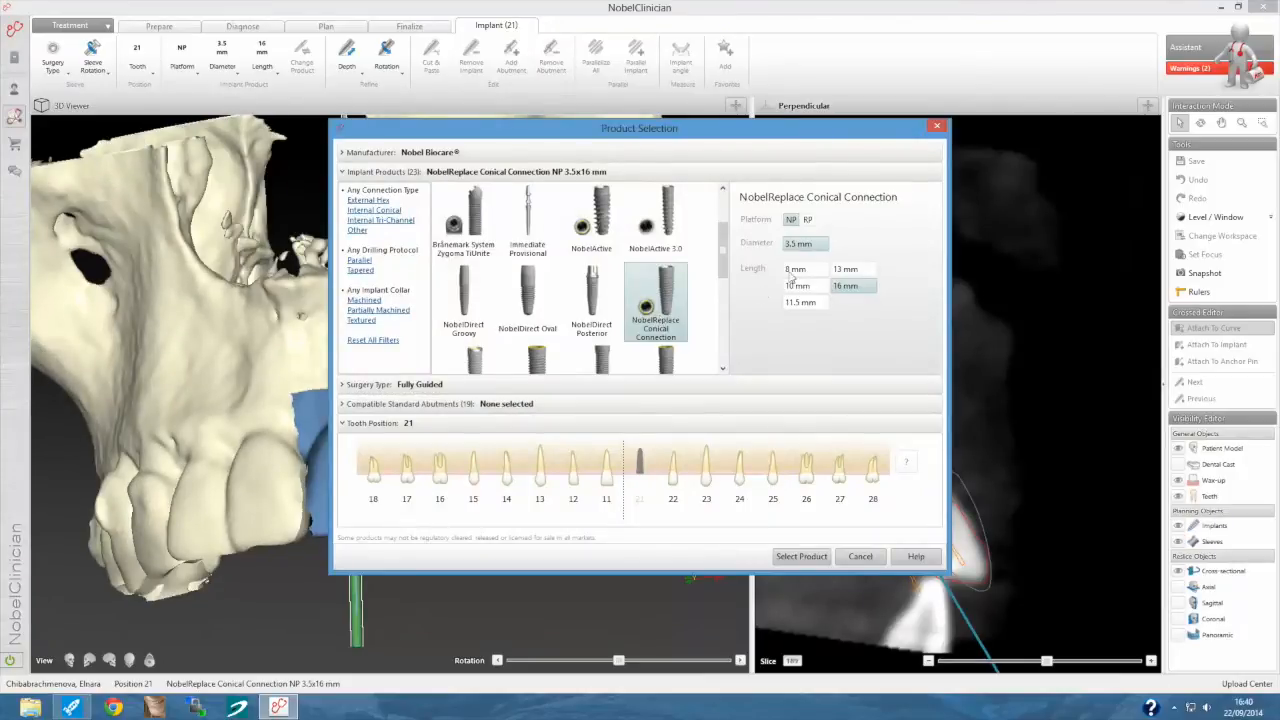
left_click(852, 285)
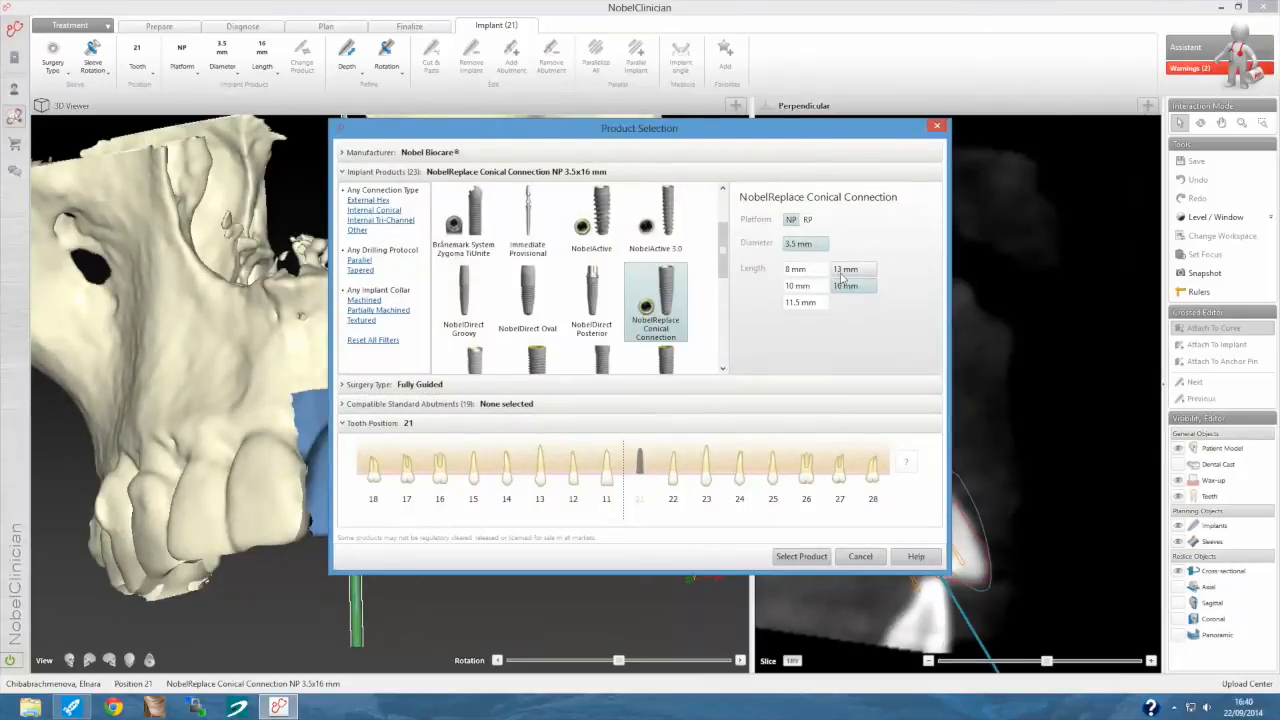
left_click(801, 556)
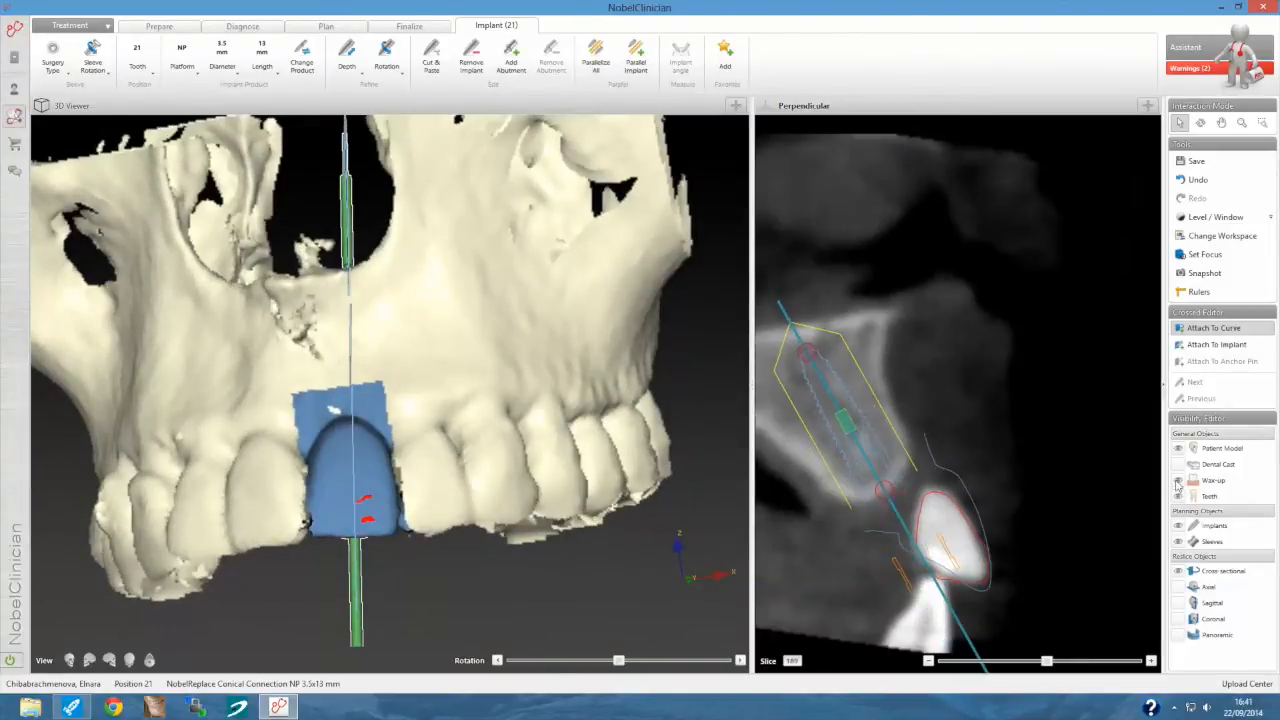
Hide the wax-up around the implant and switch back to the Diagnose tools.
left_click(1178, 481)
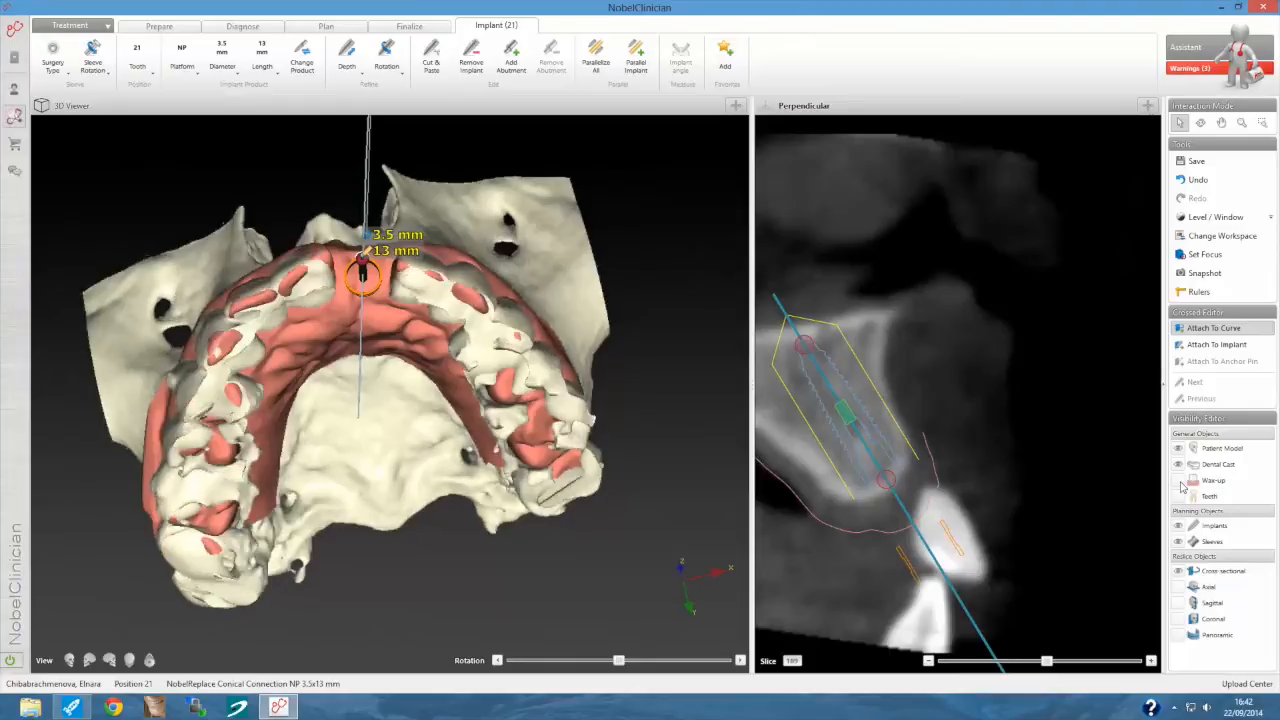
left_click(243, 25)
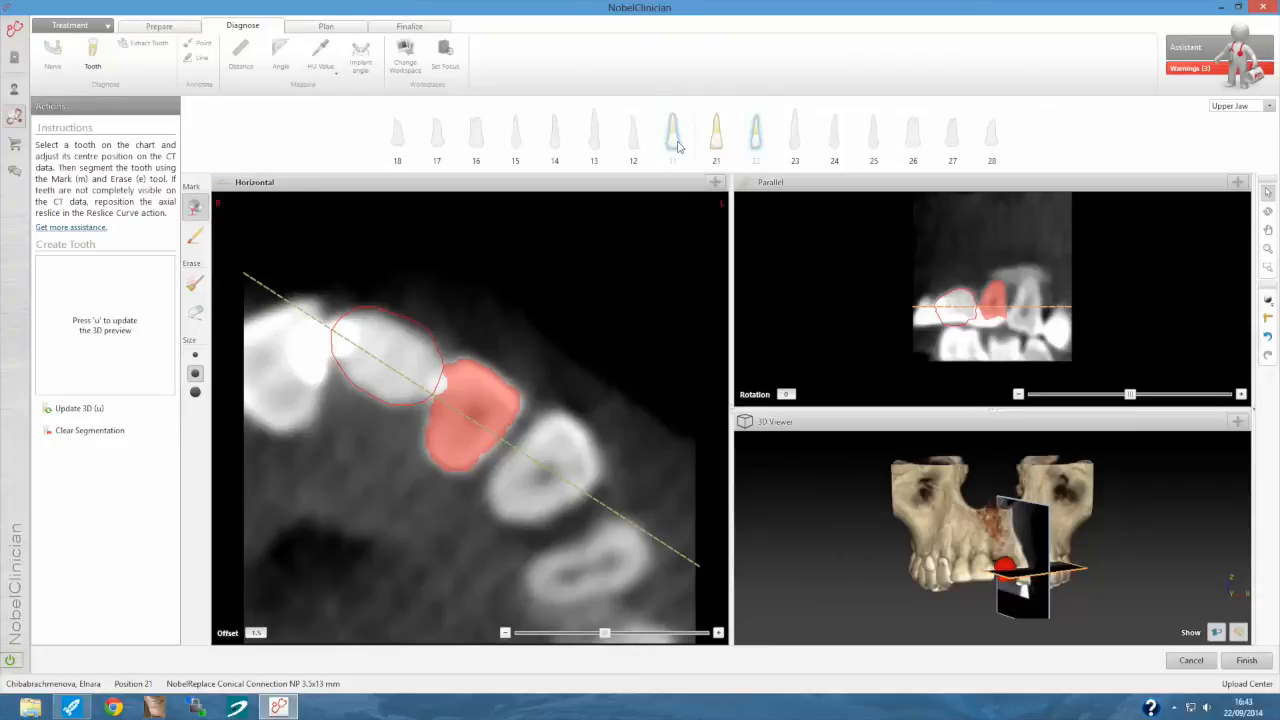
Finish tooth segmentation so tooth 11 appears beside the wax-up.
left_click(675, 135)
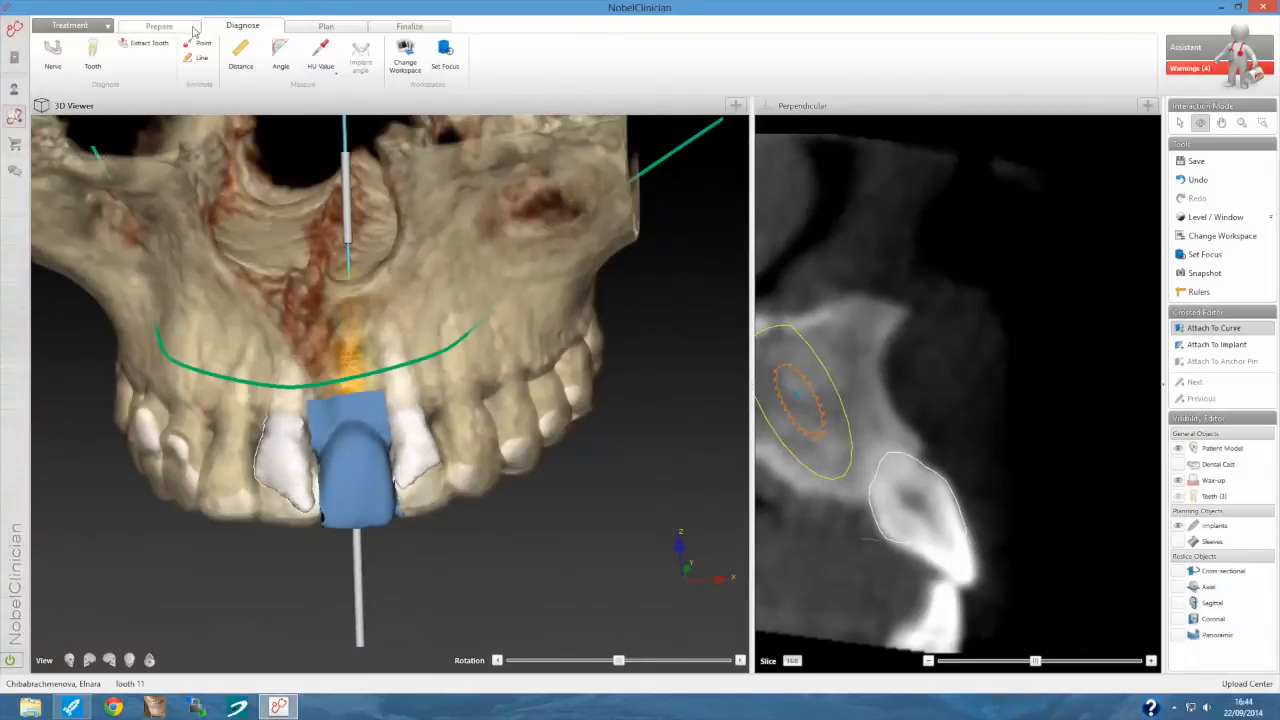
Attach the cross-sectional slice to implant 21 and orbit to check the guide sleeve.
left_click(159, 25)
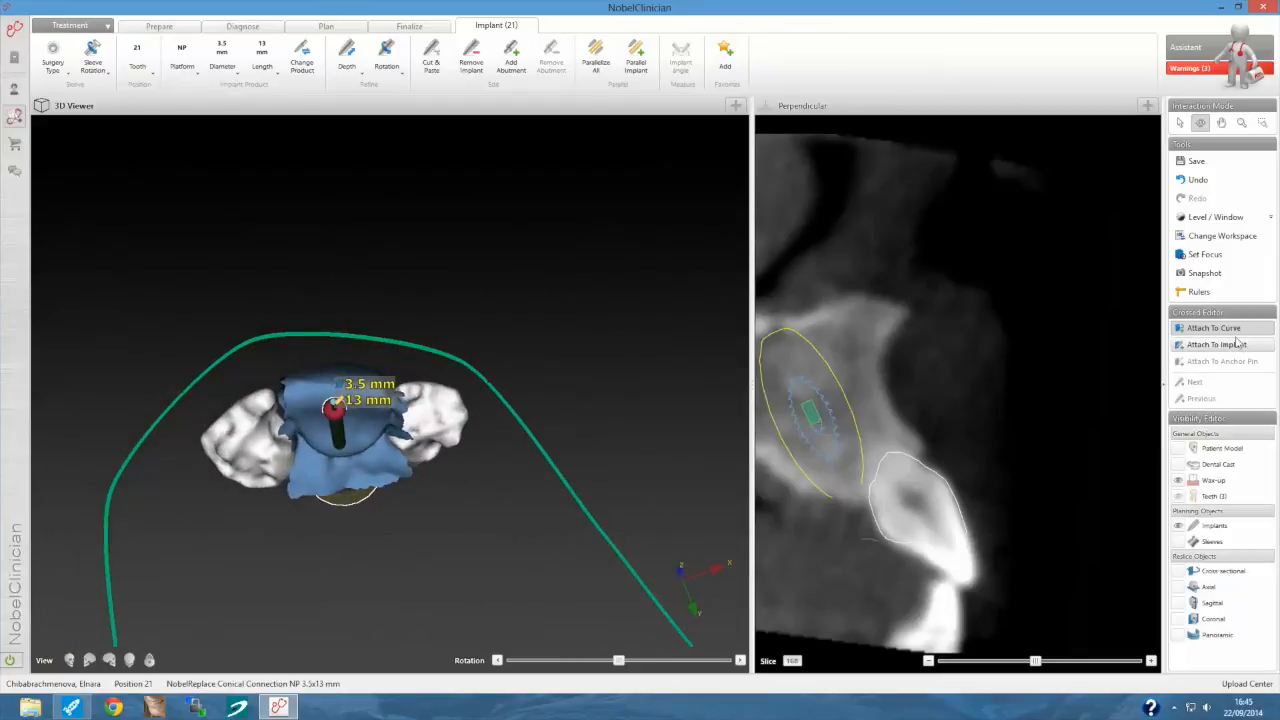
left_click(1214, 344)
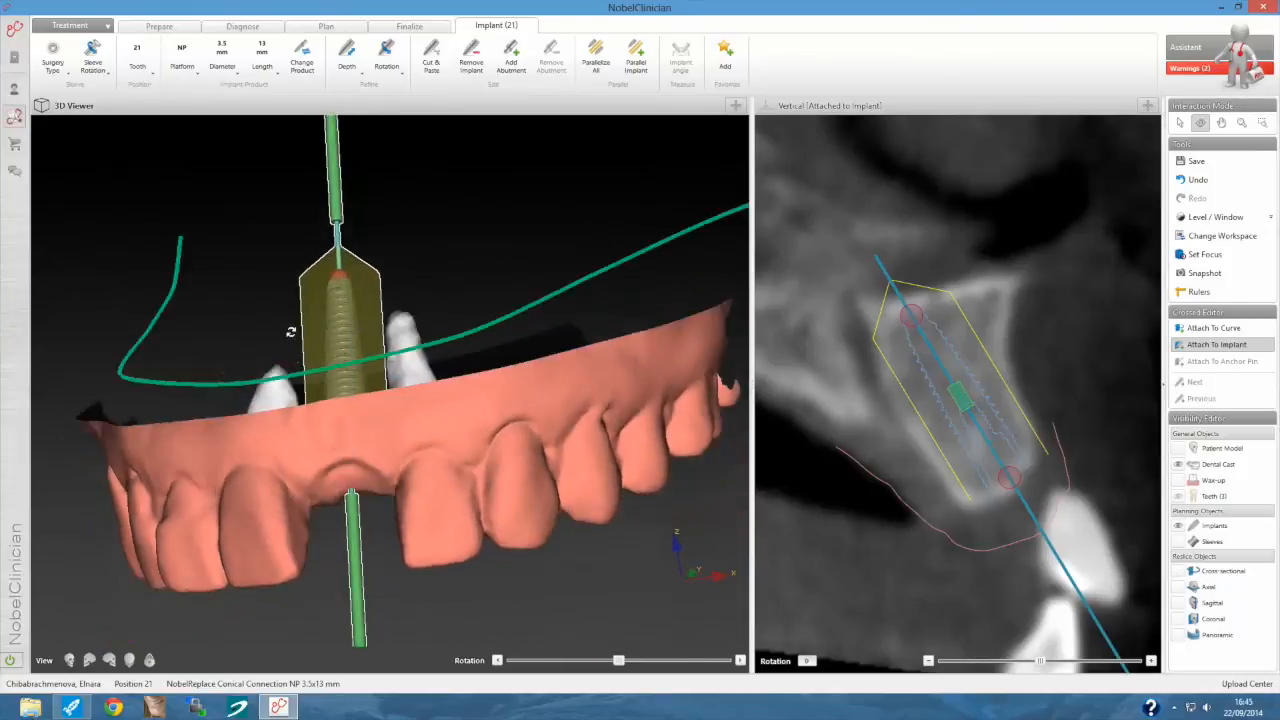
left_click_drag(290, 330, 455, 245)
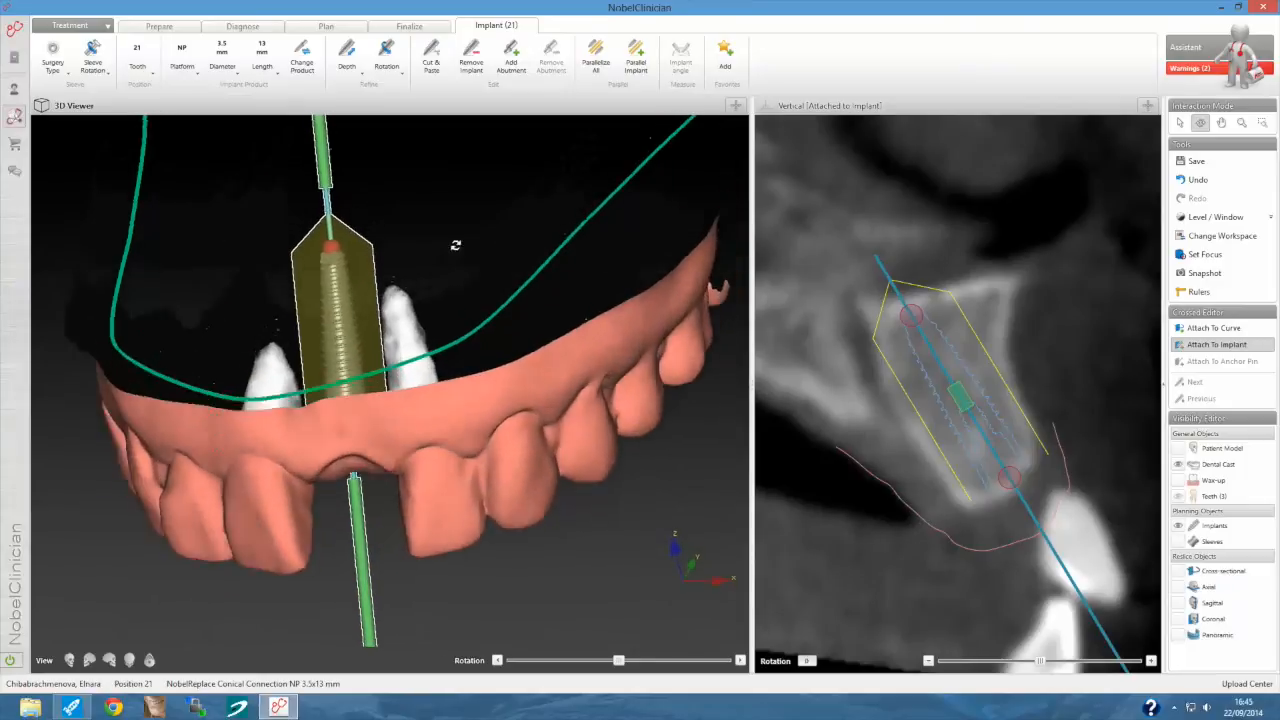
left_click(409, 25)
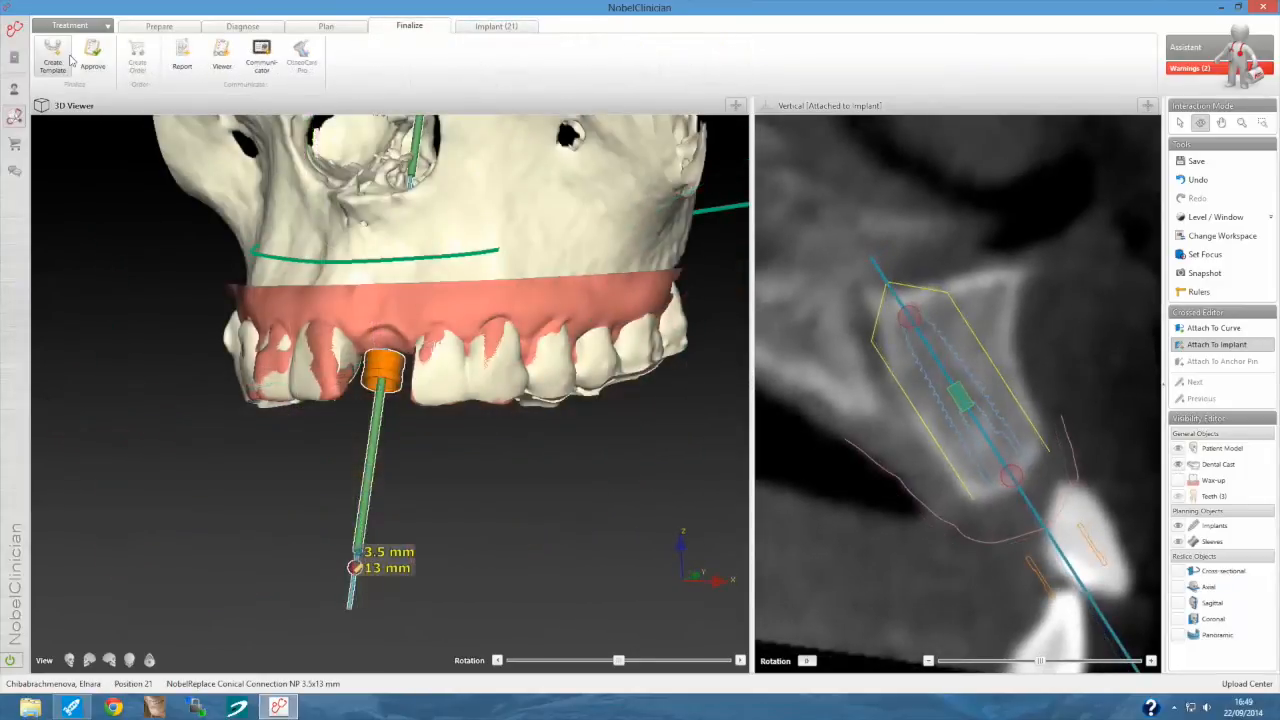
Create and calculate the fully guided surgical template for implant 21.
left_click(46, 52)
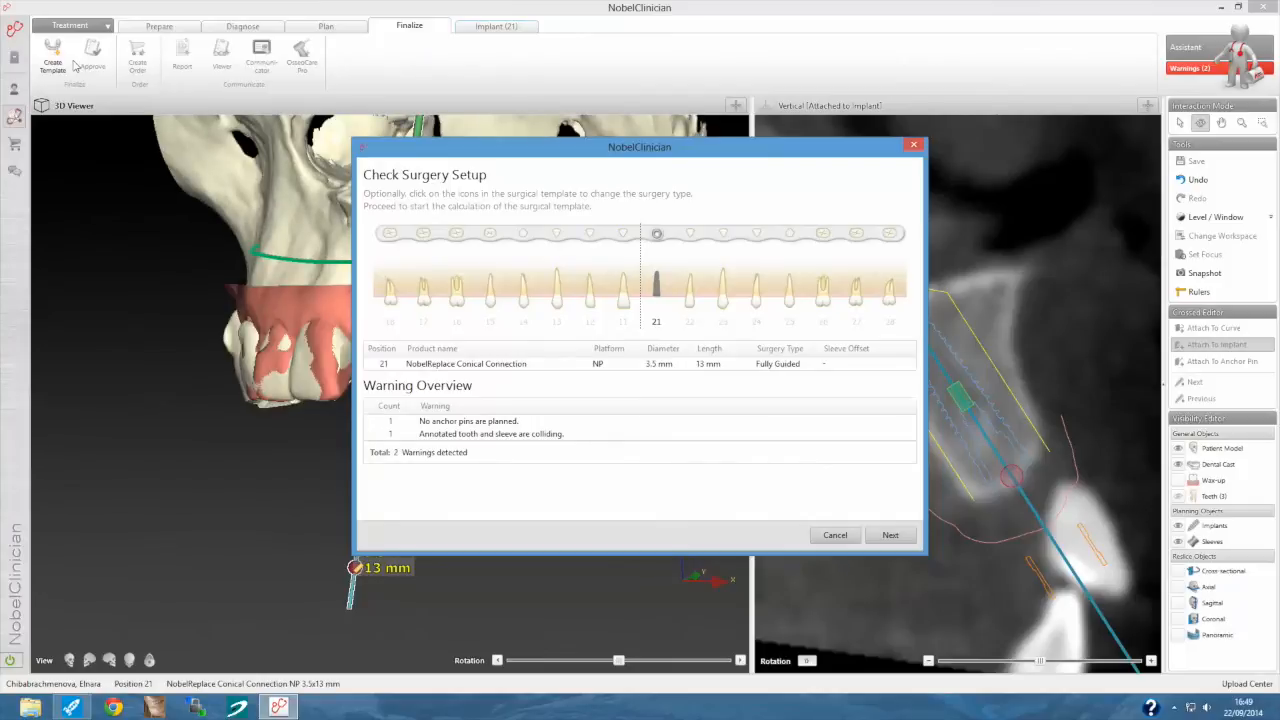
mouse_move(176, 261)
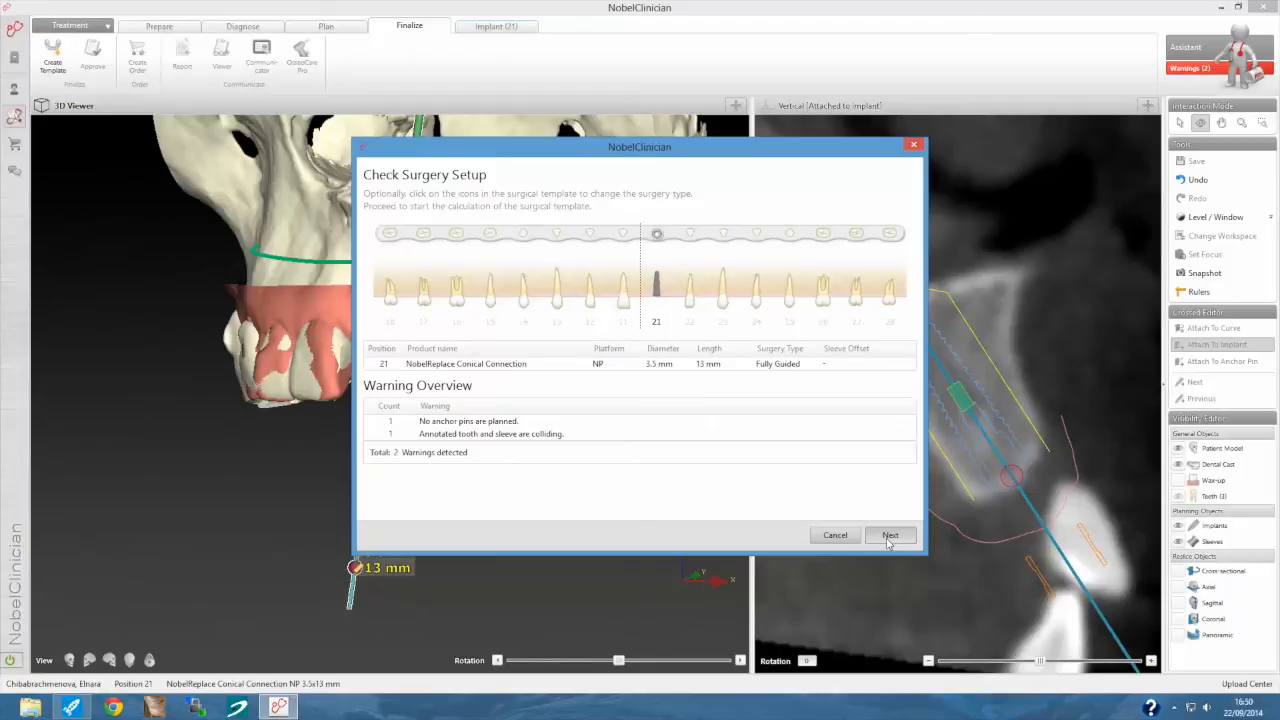
left_click(890, 535)
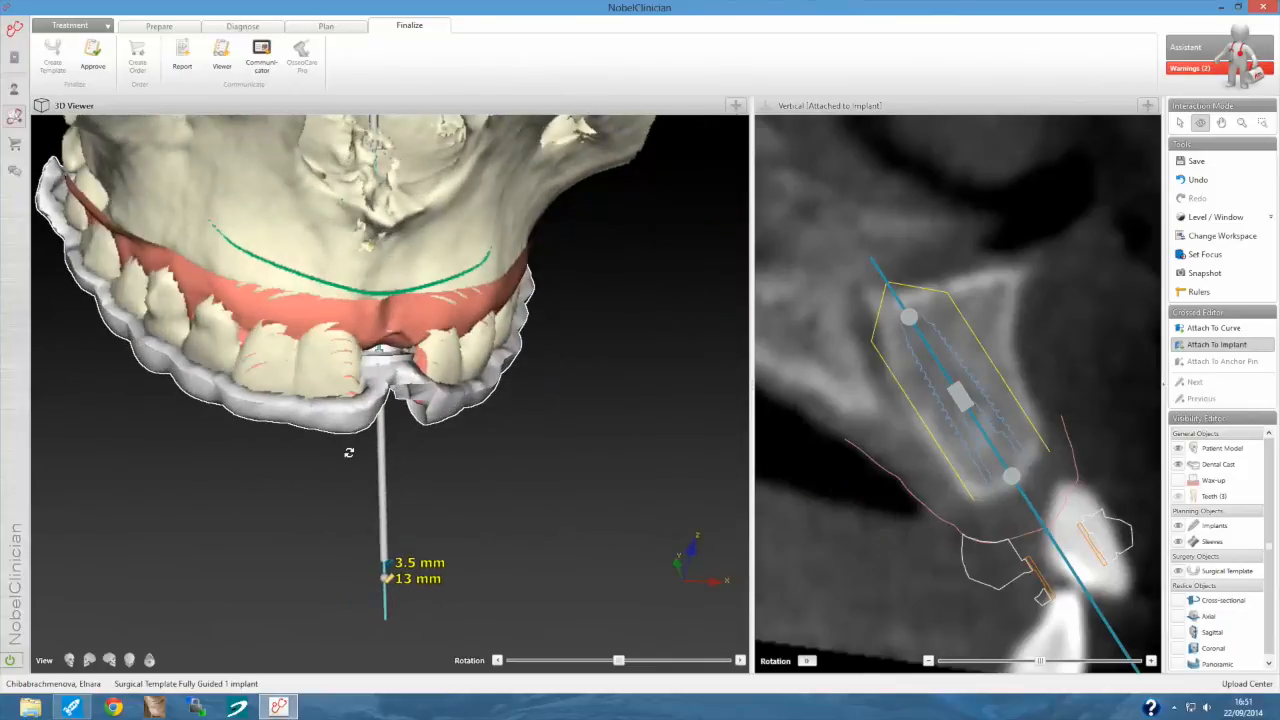
Inspect the template from the side, approve the plan, and open the orders overview.
left_click_drag(380, 340, 400, 480)
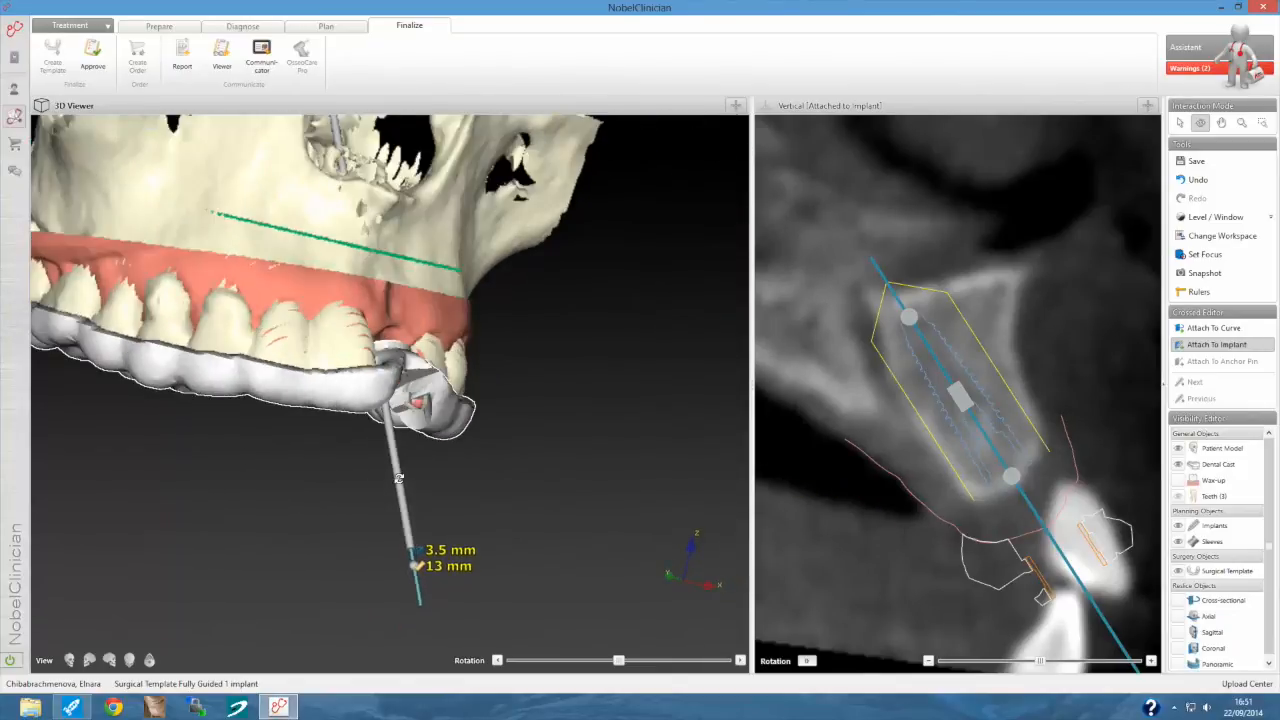
left_click_drag(400, 400, 570, 410)
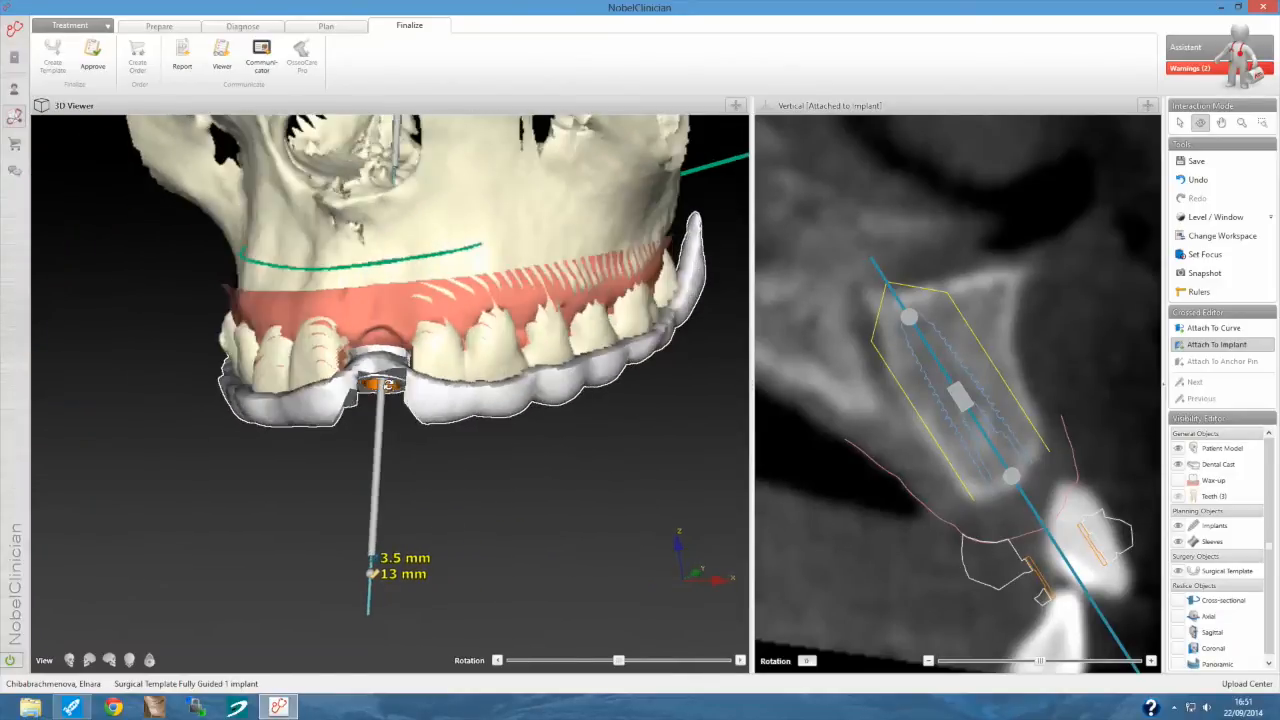
left_click(91, 54)
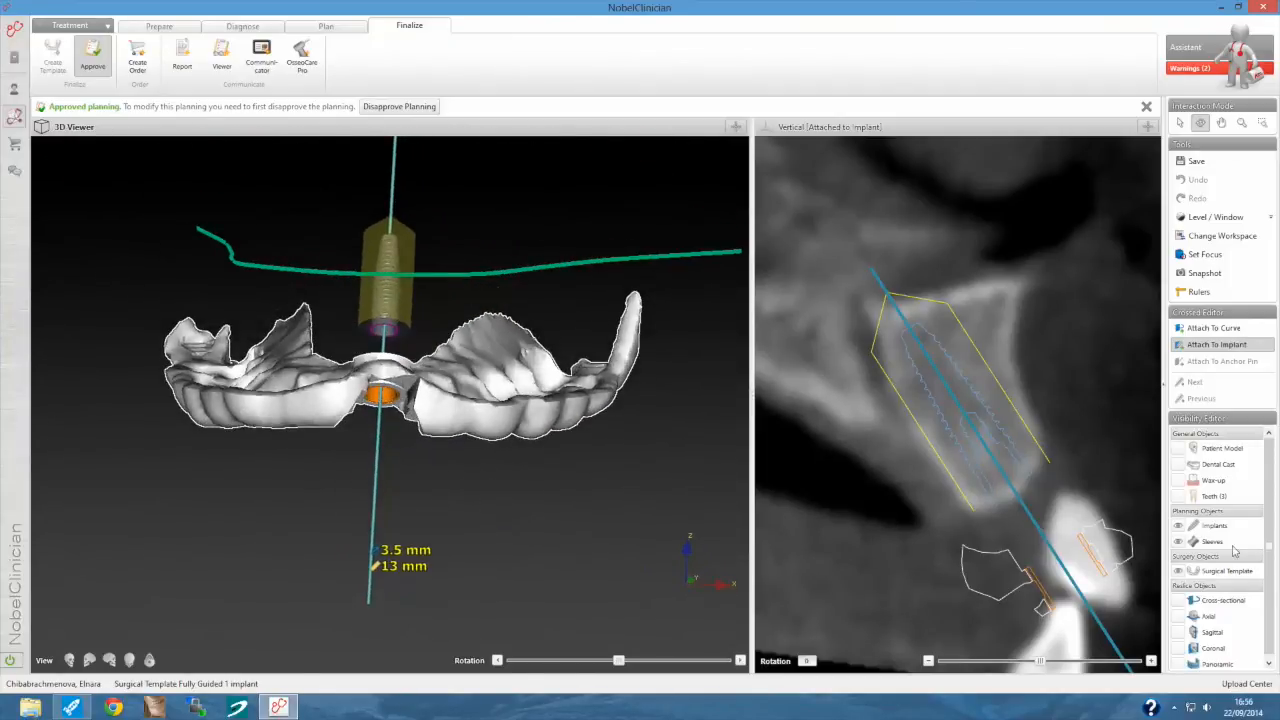
left_click(1179, 479)
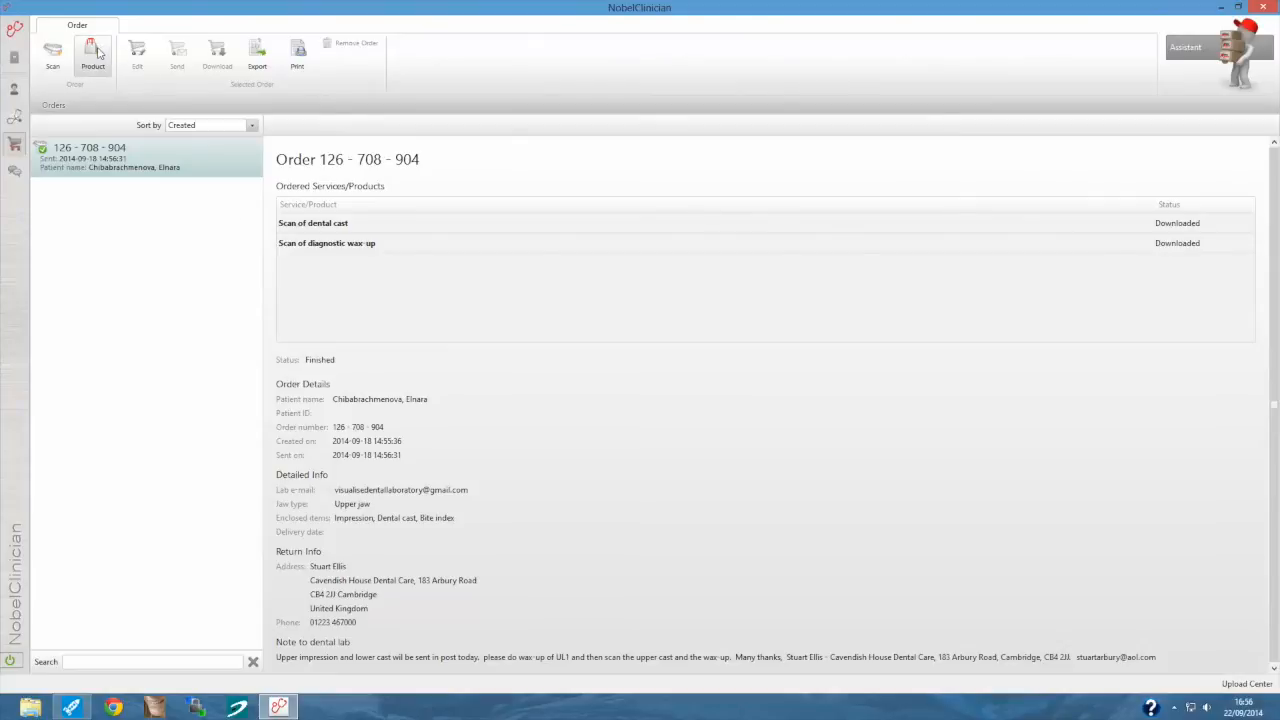
Start a product order for planning file ULK1 and reach its product list.
left_click(92, 48)
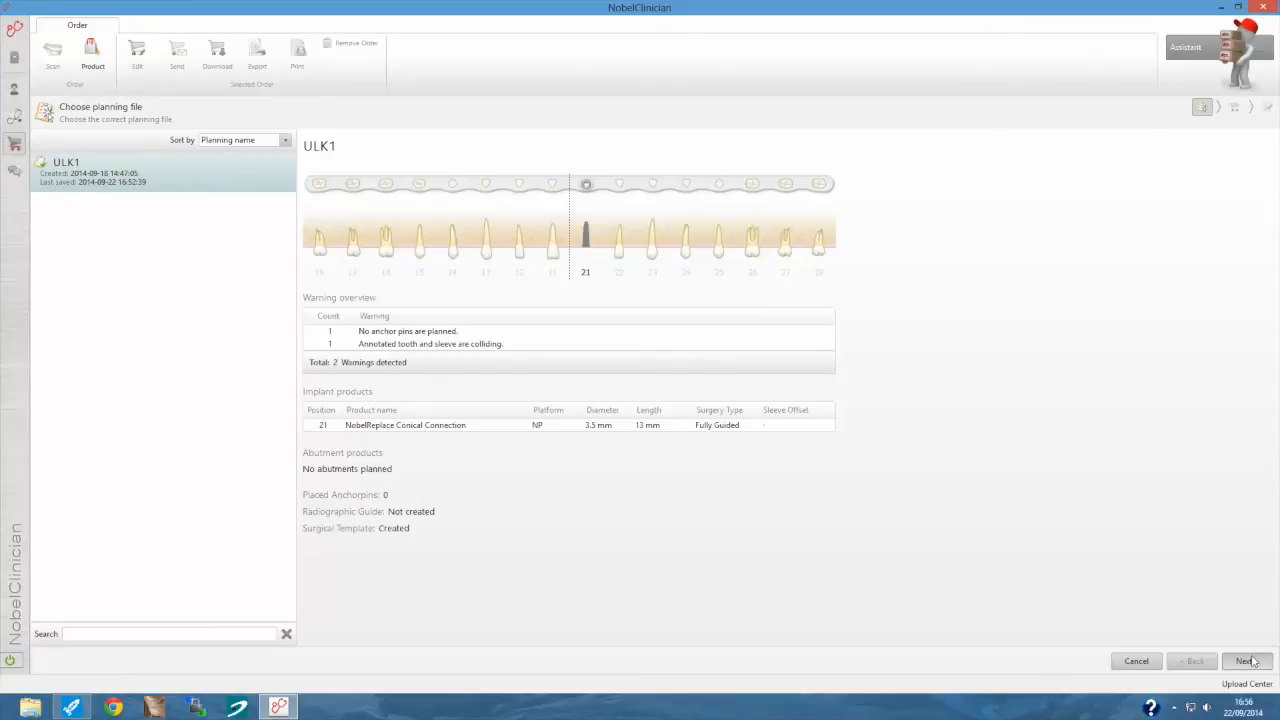
left_click(1246, 661)
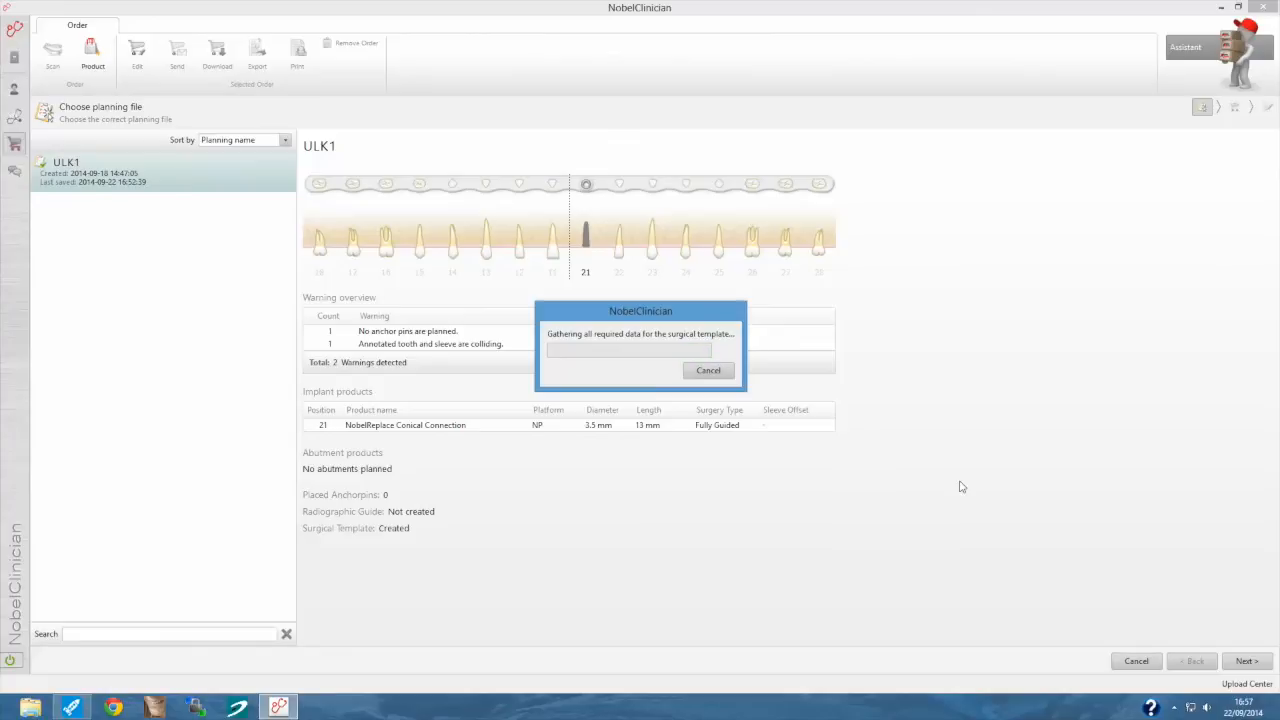
left_click(1247, 660)
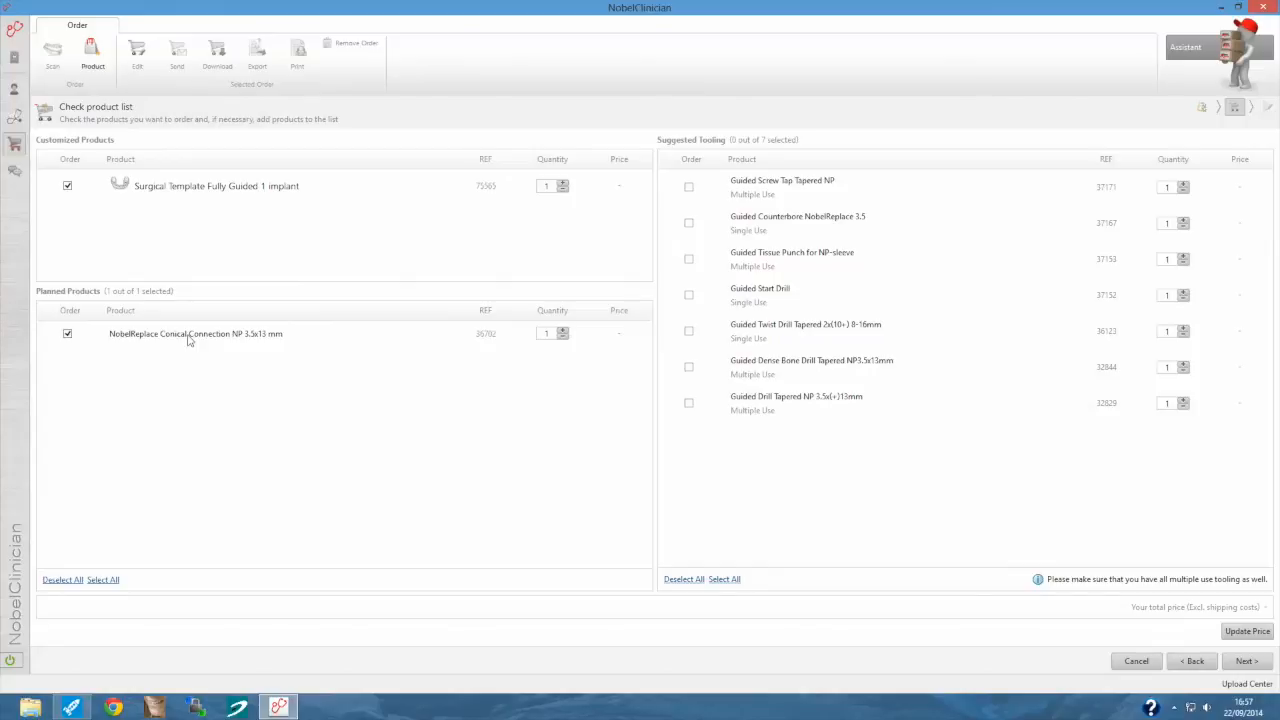
mouse_move(680, 357)
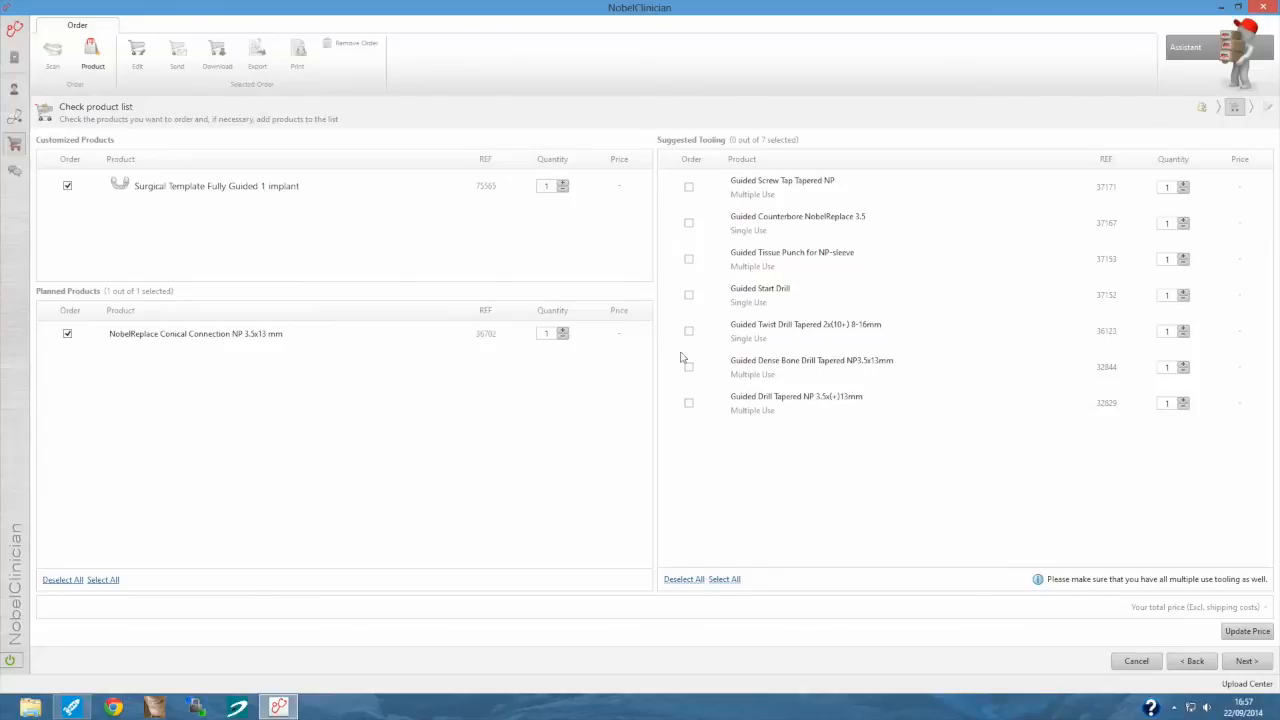
Add the Guided Twist Drill Tapered and send order AMXE44 totalling GBP 390.60.
left_click(688, 331)
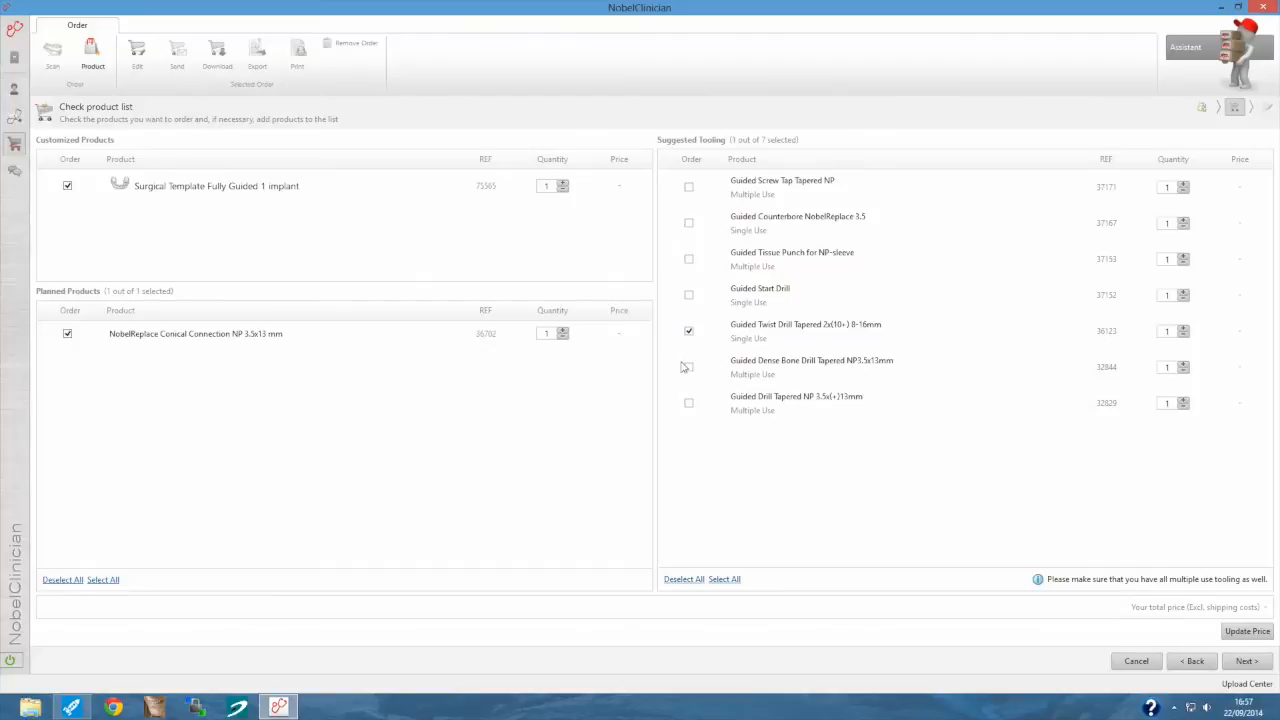
left_click(1245, 661)
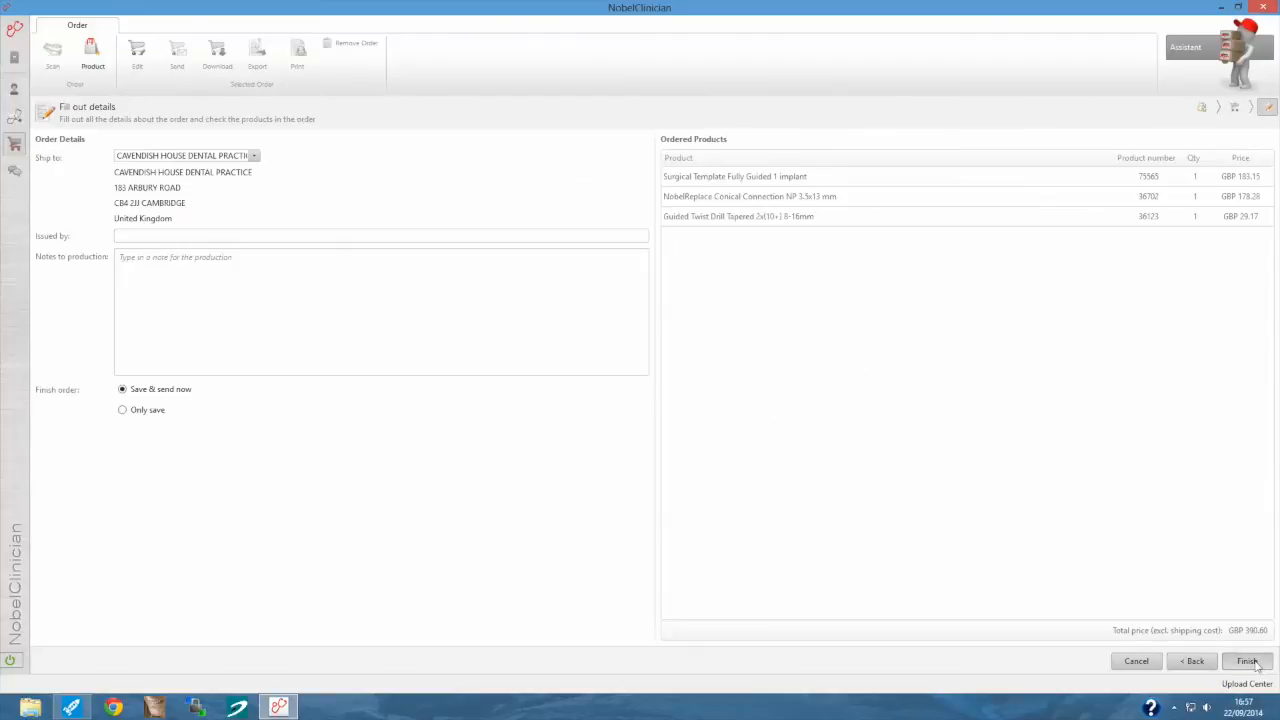
left_click(1256, 661)
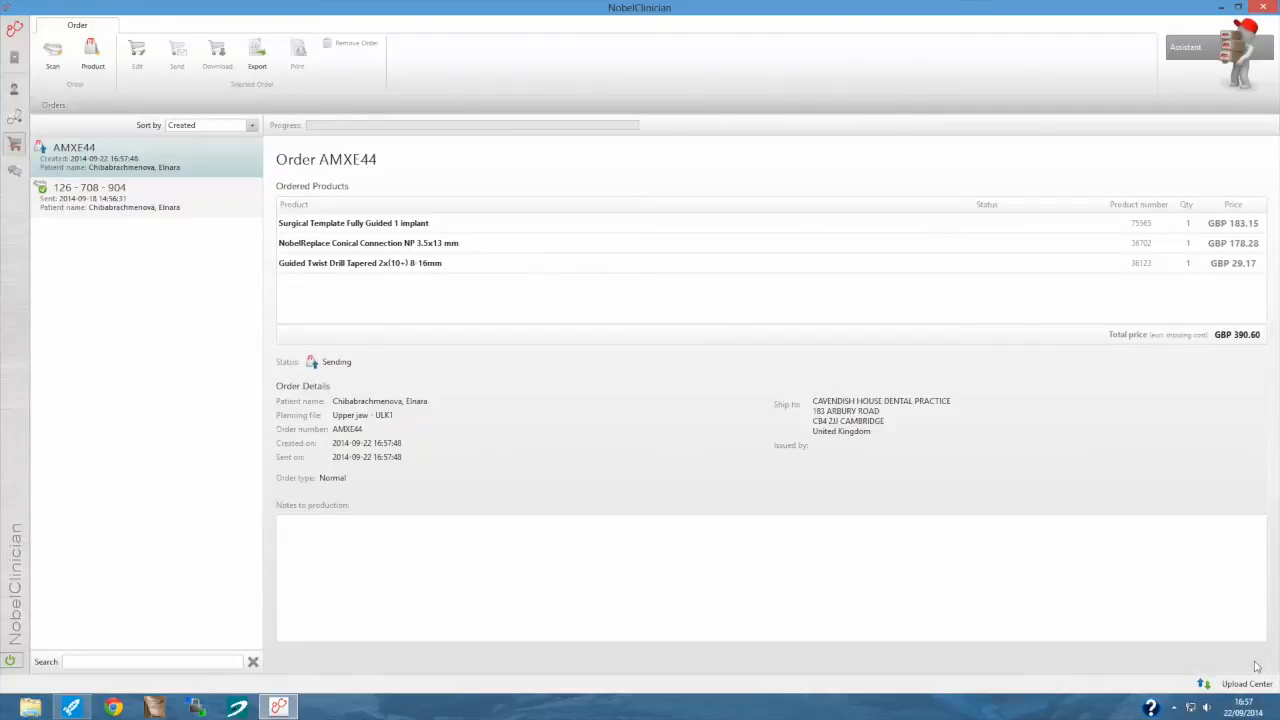